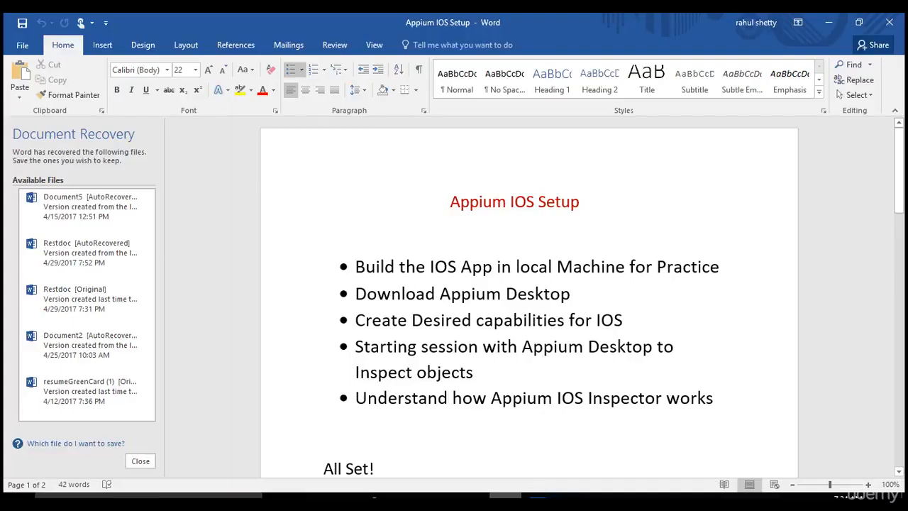
Step: Show the TeamViewer remote Mac session and close the App Store window
left_click(570, 293)
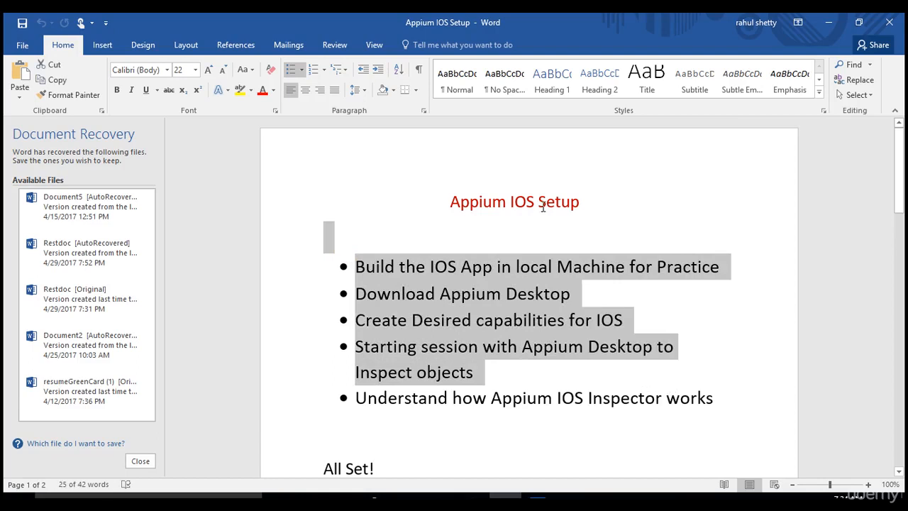
mouse_move(537, 235)
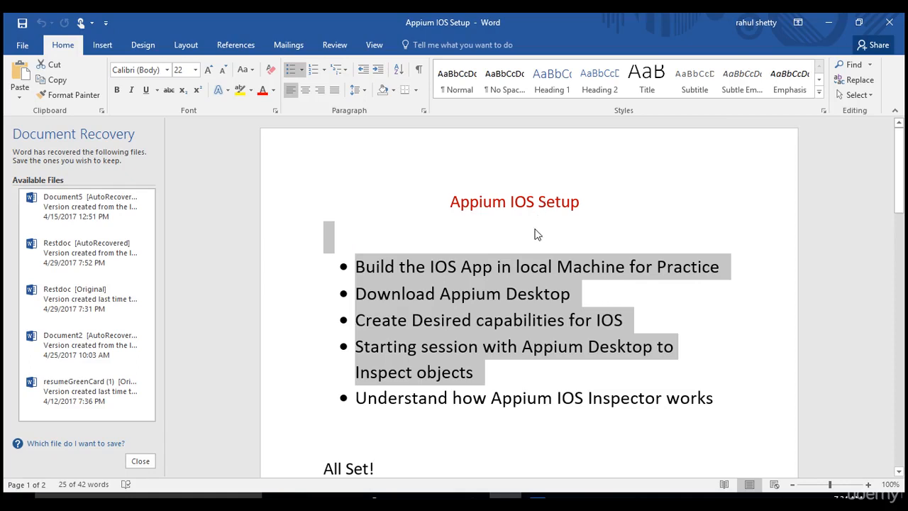
mouse_move(514, 273)
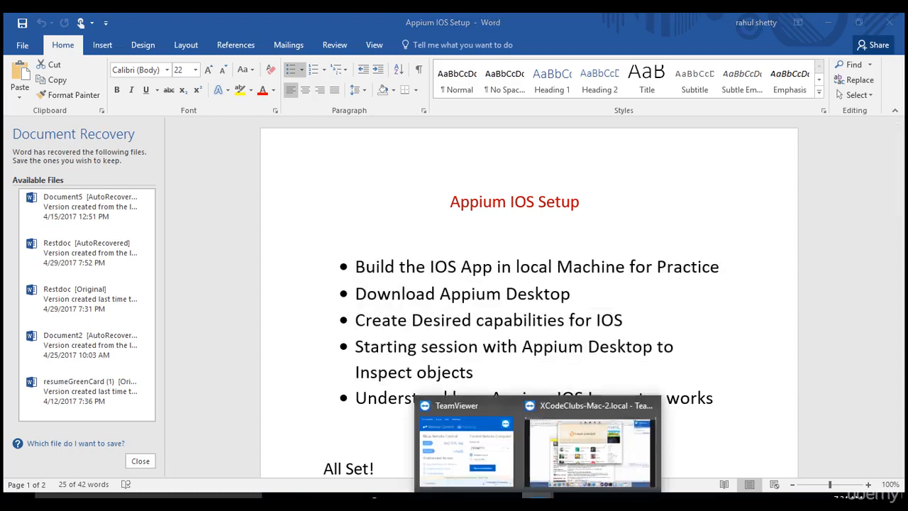
left_click(590, 443)
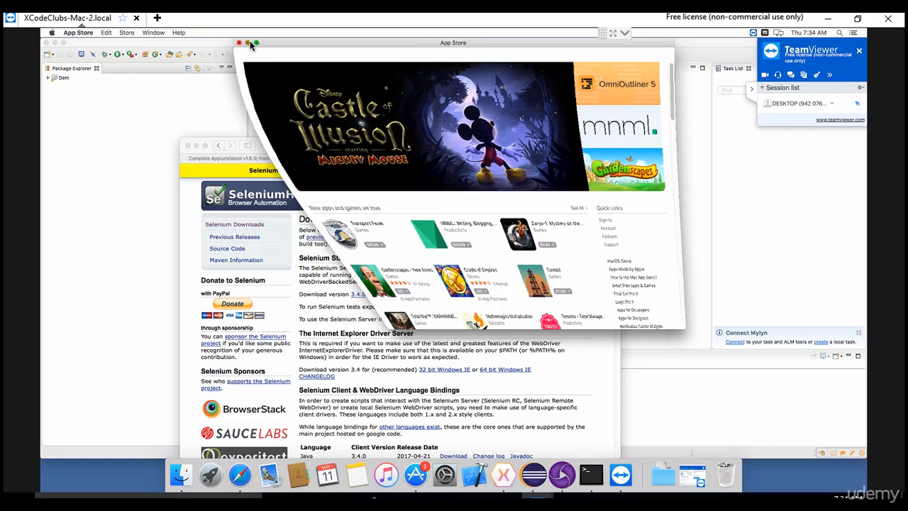
left_click(238, 42)
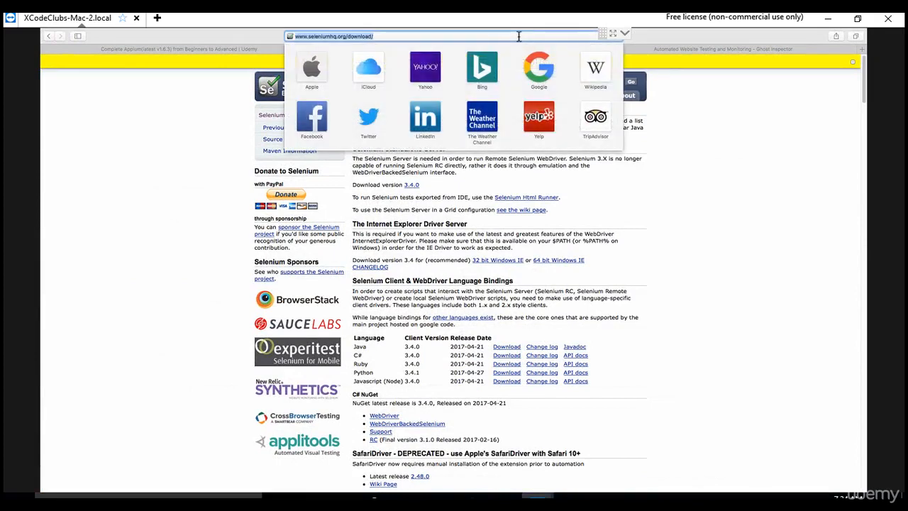
Step: Search Google in Safari for 'uicatalog app github download'
type("uicatalog app github dow")
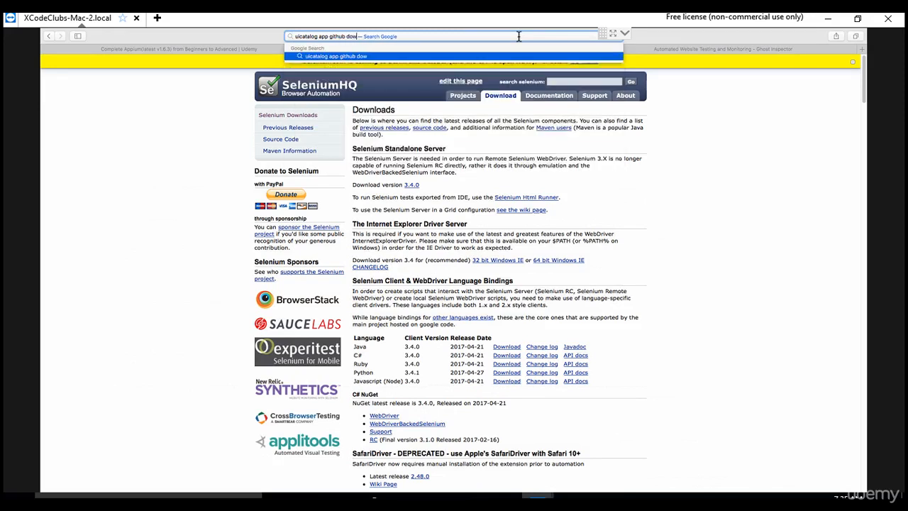
key("Return")
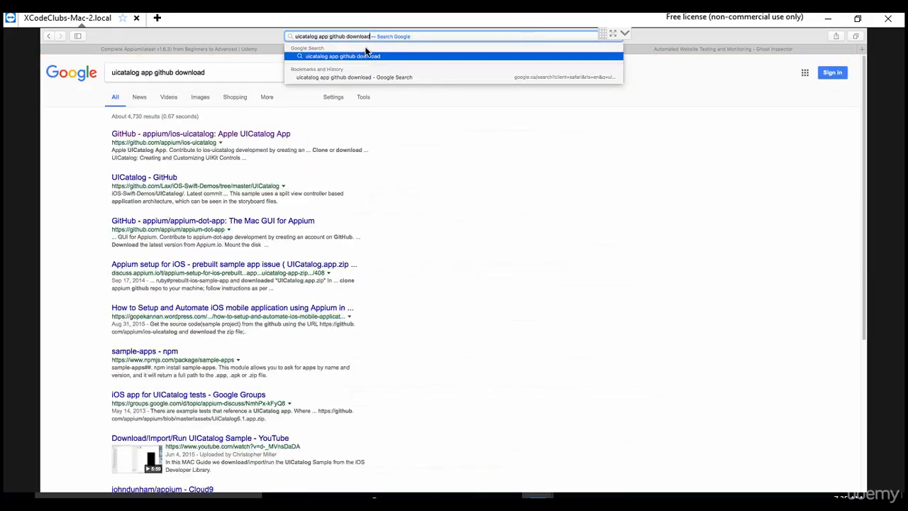
mouse_move(220, 138)
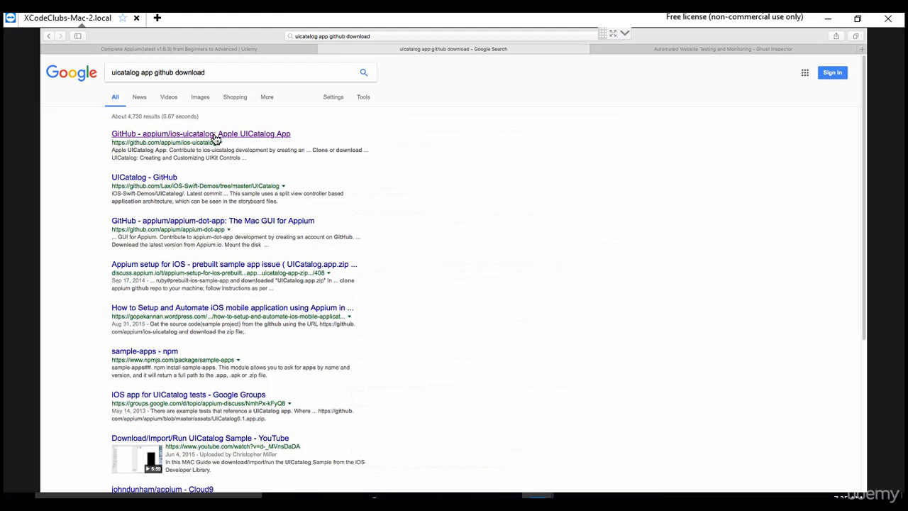
Step: Open the appium/ios-uicatalog GitHub result and download it as ZIP
left_click(201, 133)
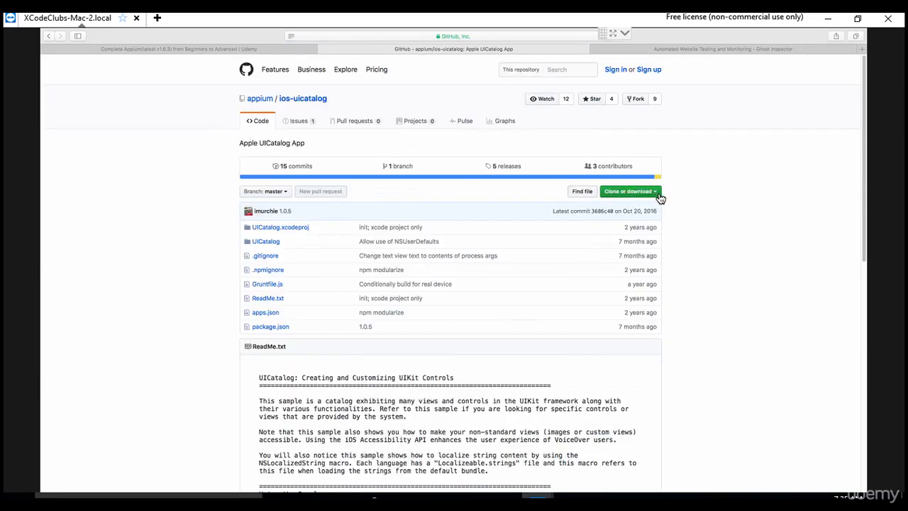
left_click(628, 191)
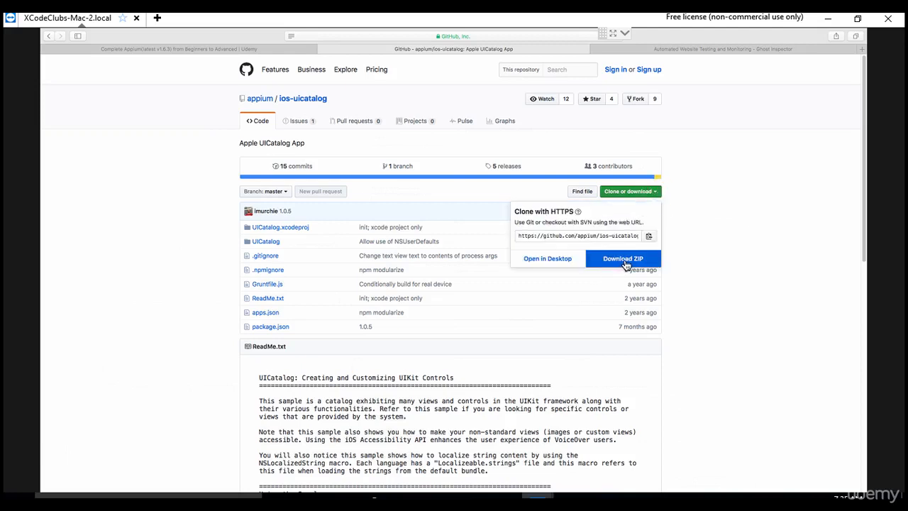
mouse_move(625, 215)
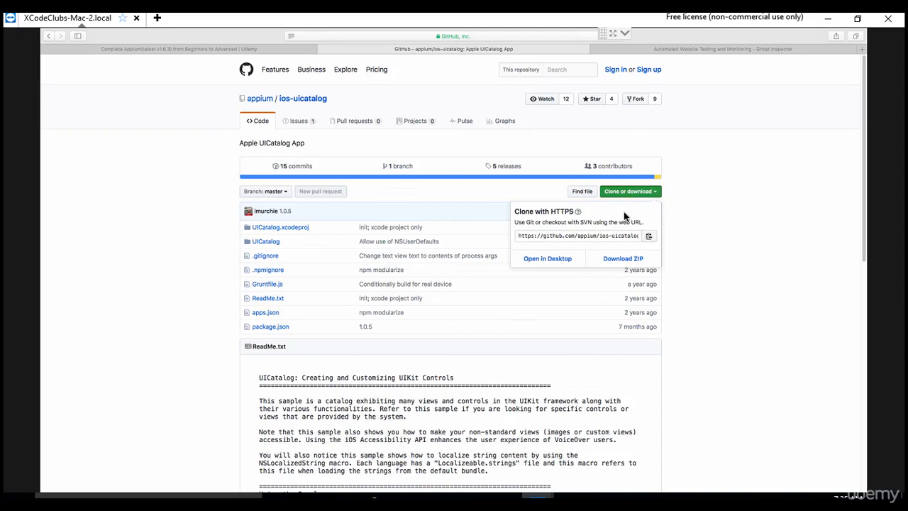
mouse_move(145, 276)
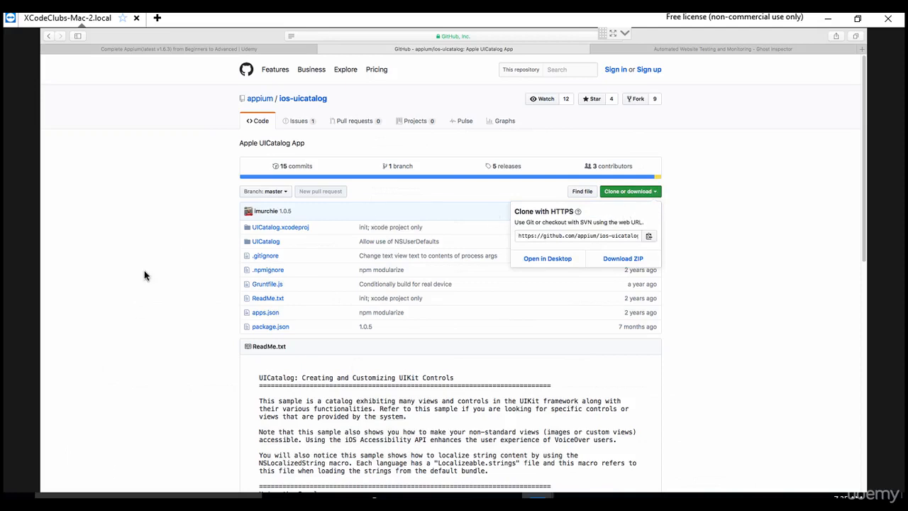
left_click(752, 107)
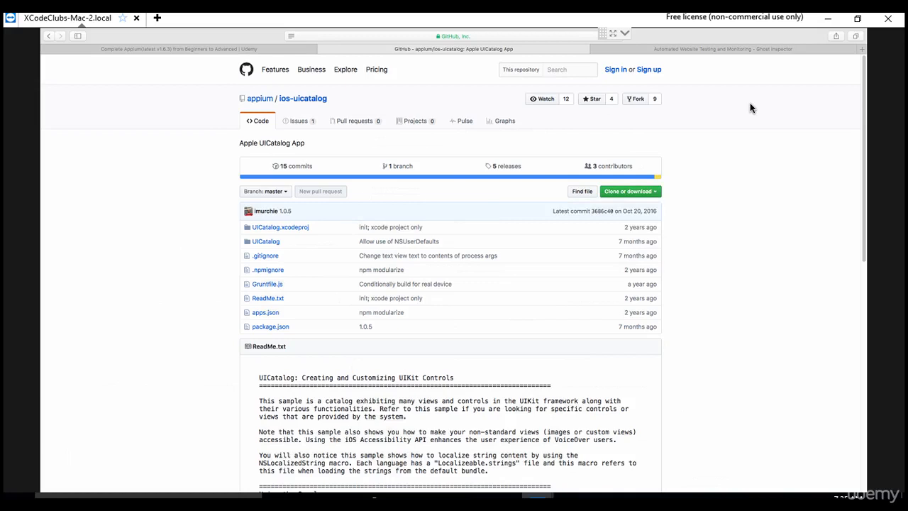
mouse_move(803, 151)
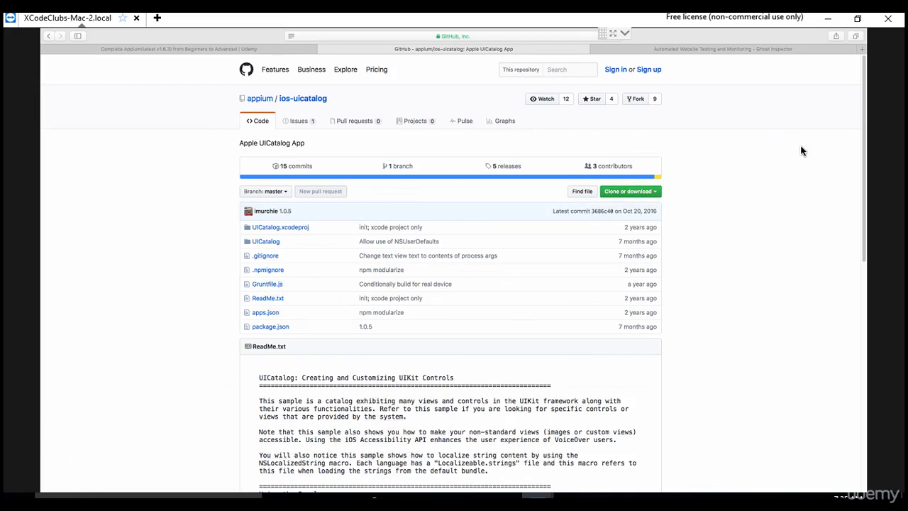
mouse_move(844, 146)
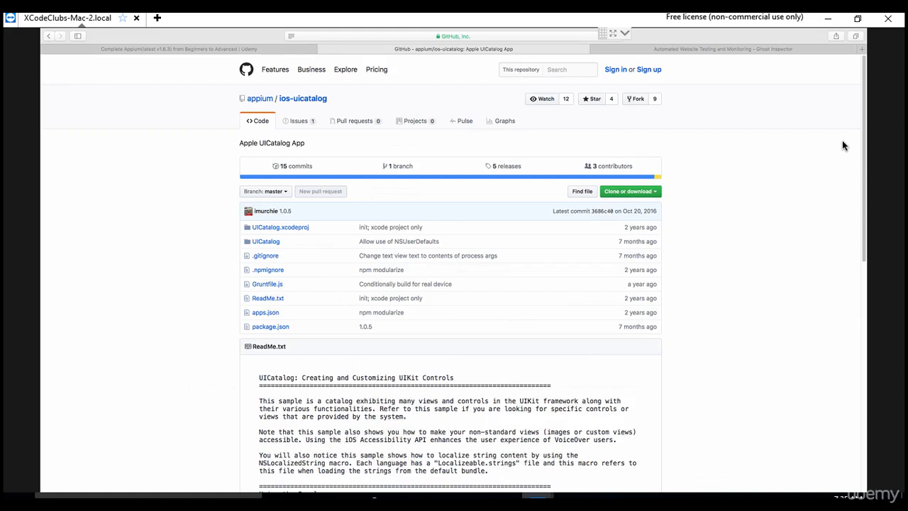
mouse_move(762, 137)
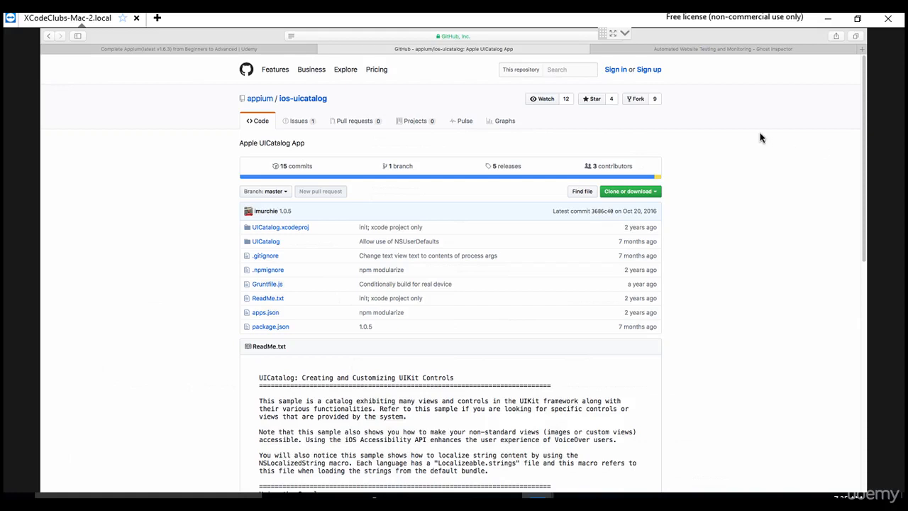
mouse_move(783, 116)
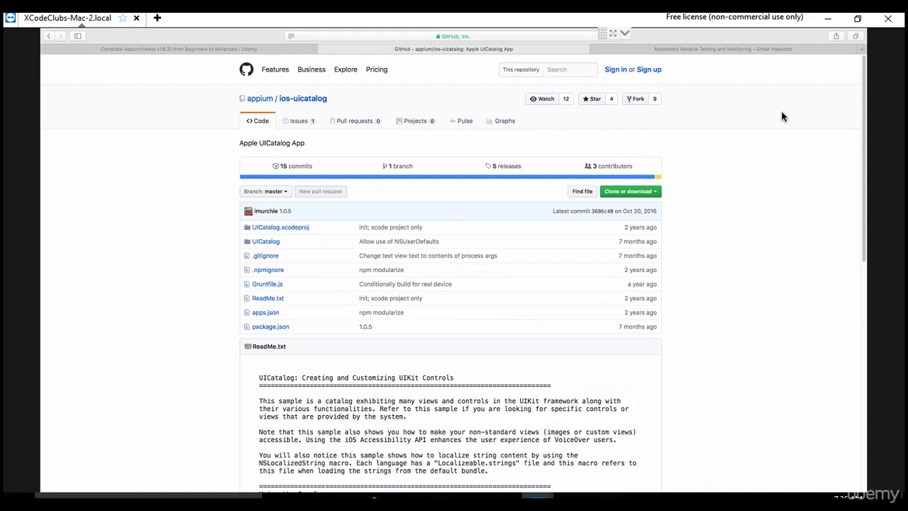
mouse_move(822, 122)
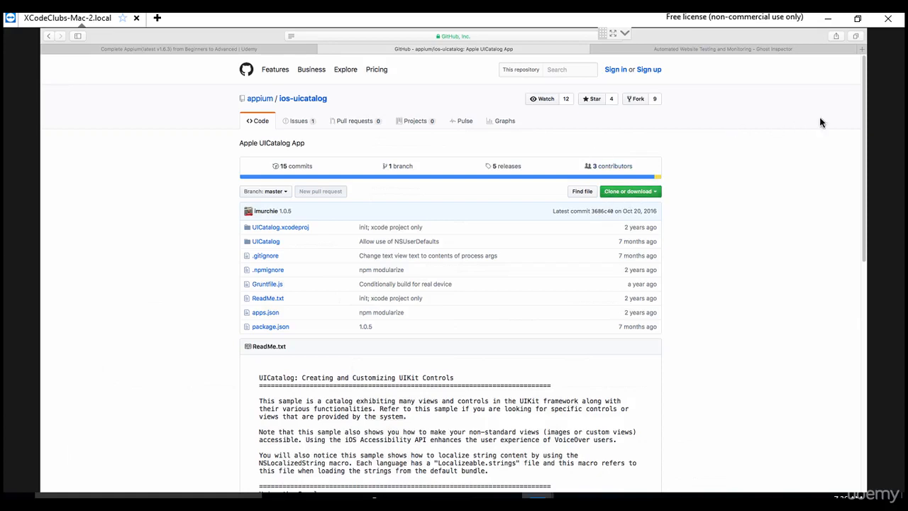
scroll("down", 3)
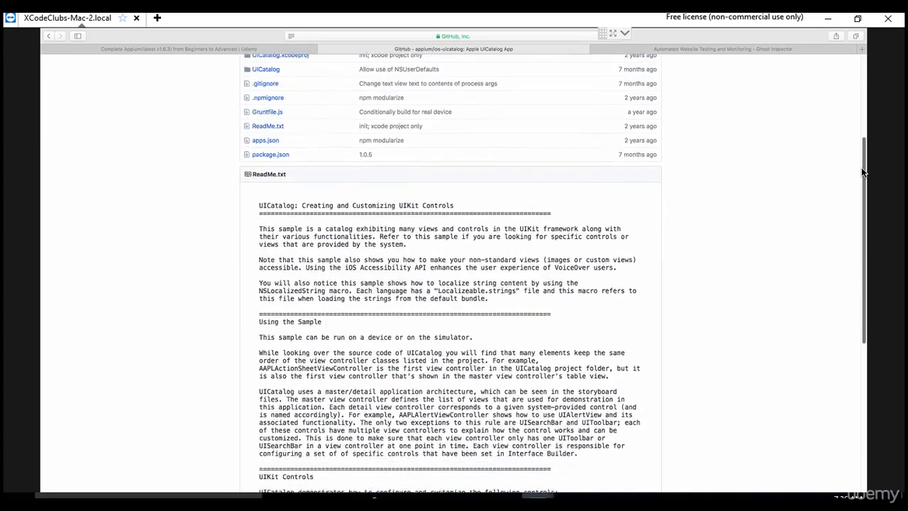
scroll("down", 3)
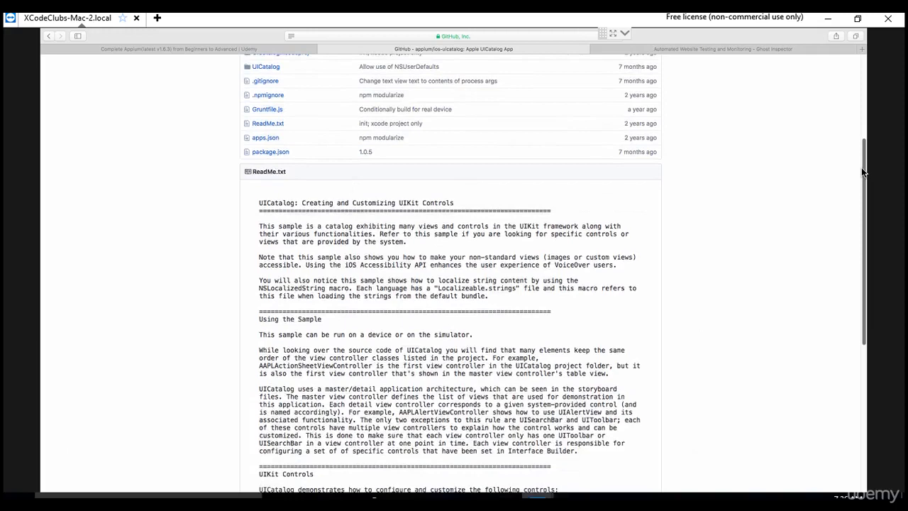
scroll("down", 3)
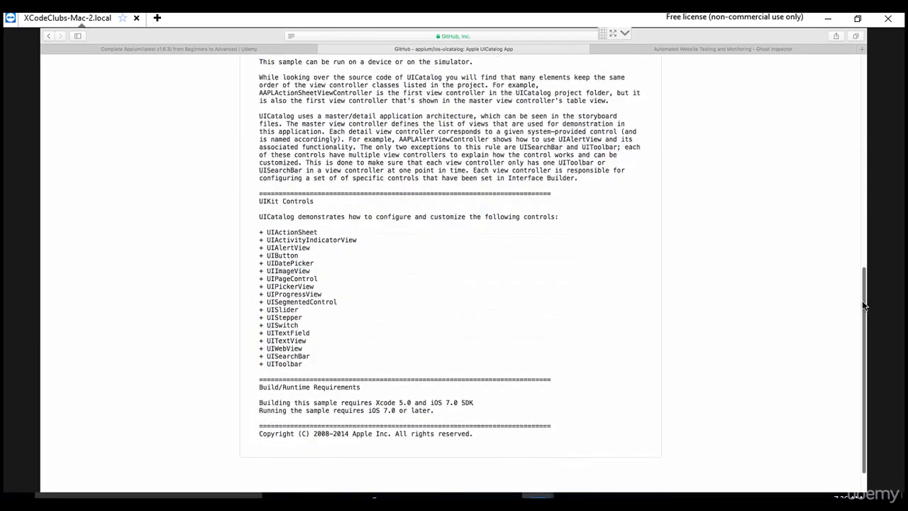
scroll("up", 3)
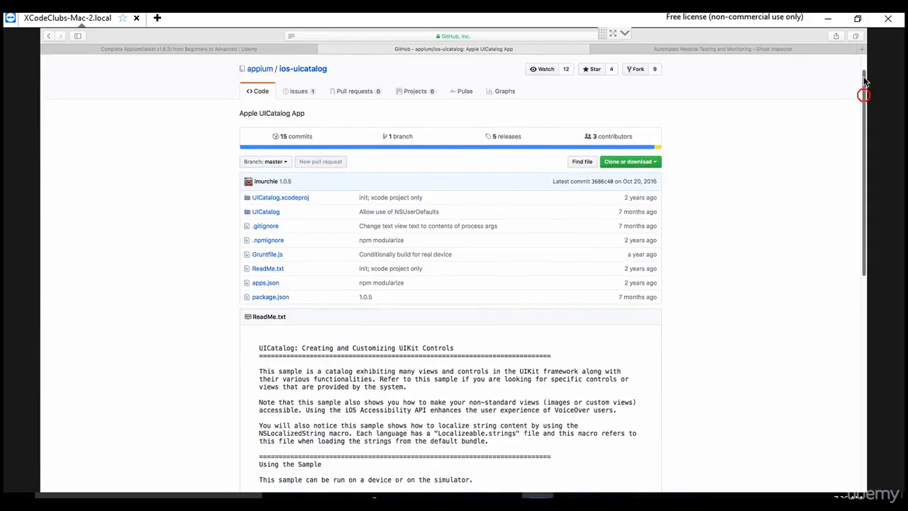
scroll("up", 3)
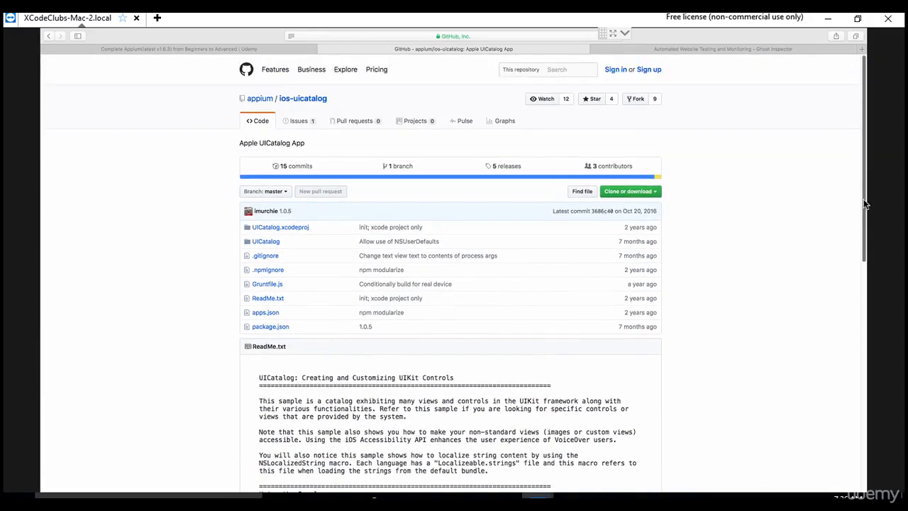
scroll("down", 3)
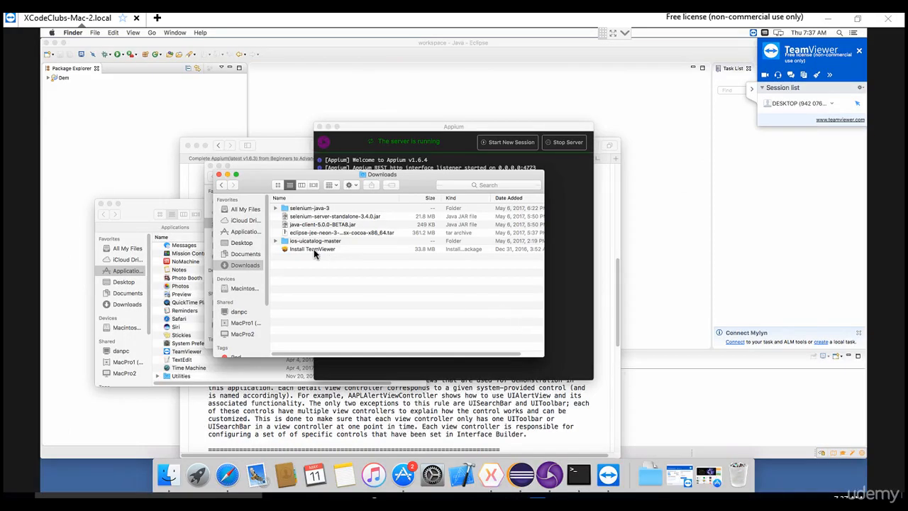
mouse_move(295, 249)
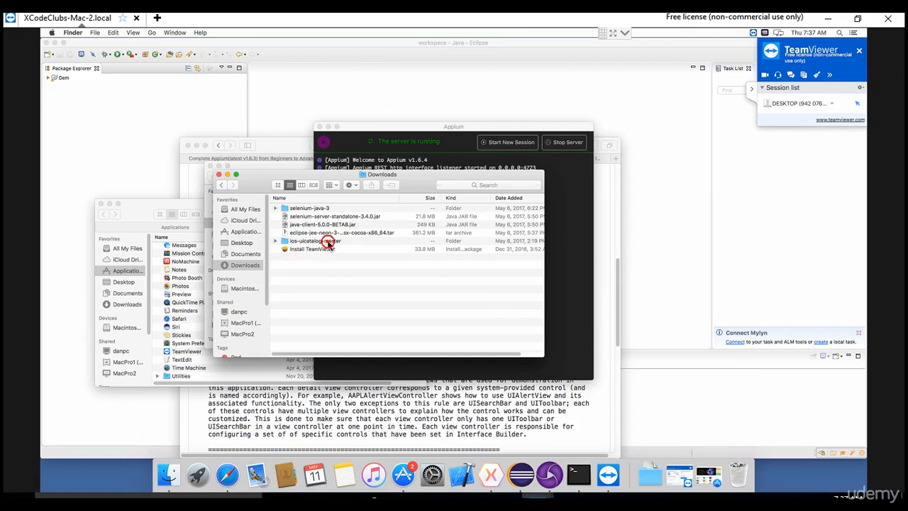
Step: Open the ios-uicatalog-master folder in Finder, raise its window, and launch App Store
double_click(312, 241)
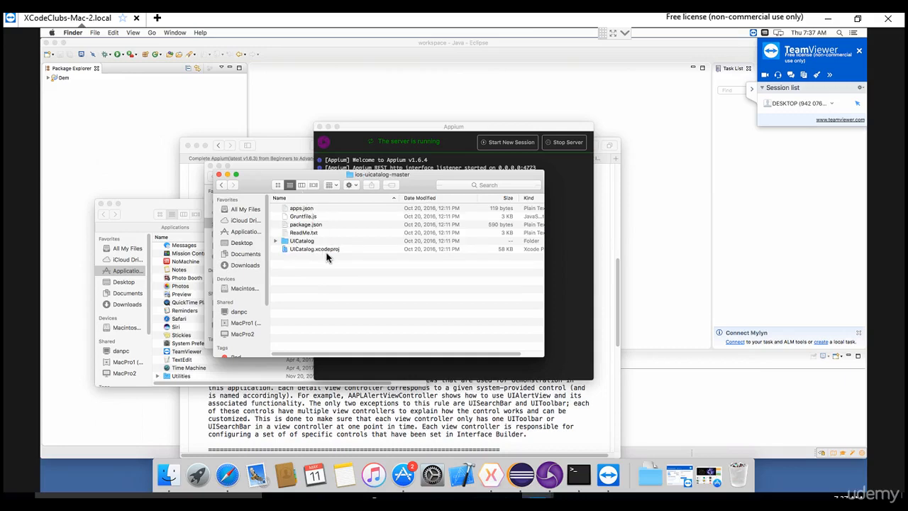
mouse_move(301, 259)
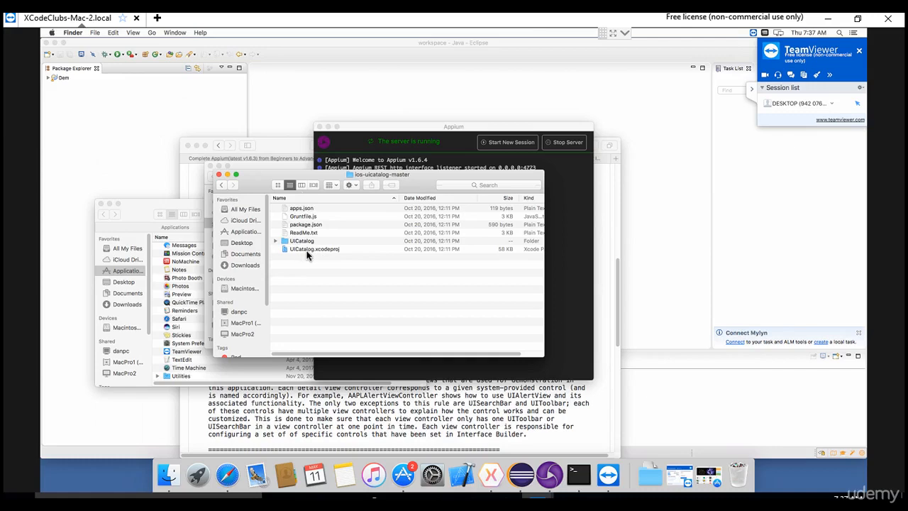
mouse_move(339, 254)
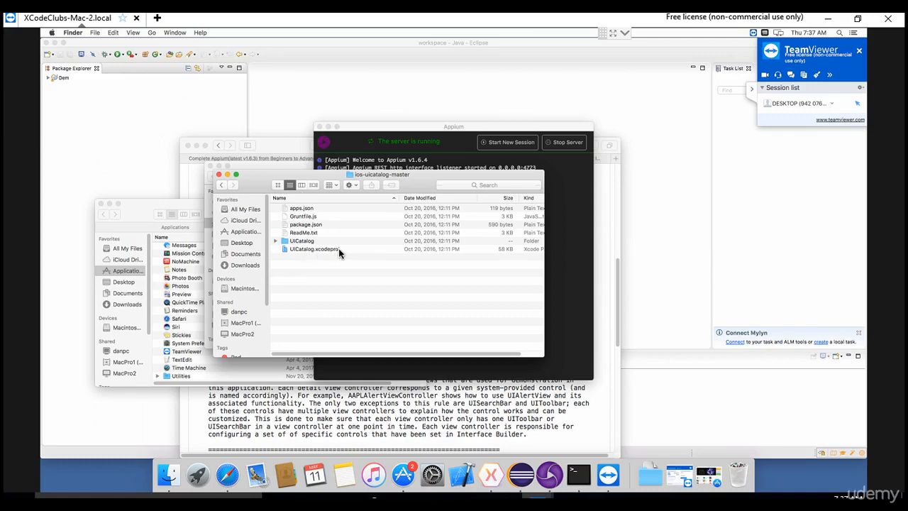
mouse_move(318, 258)
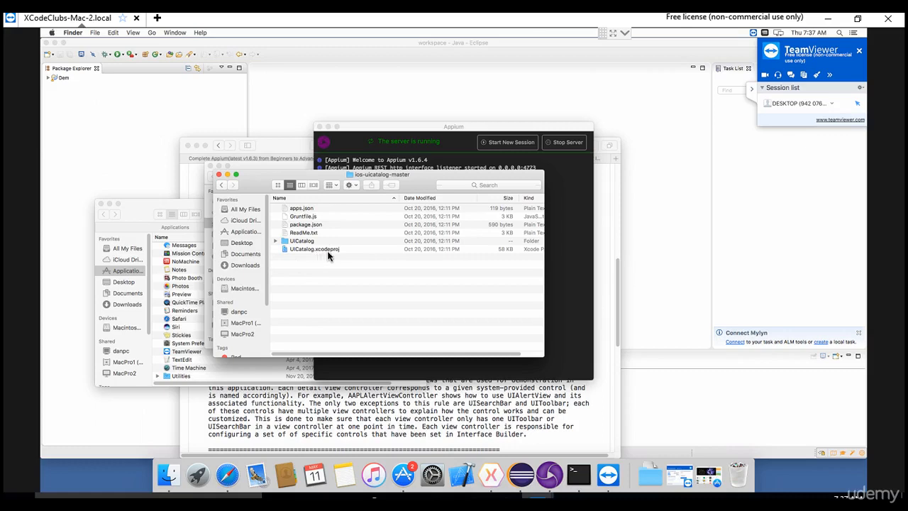
mouse_move(318, 241)
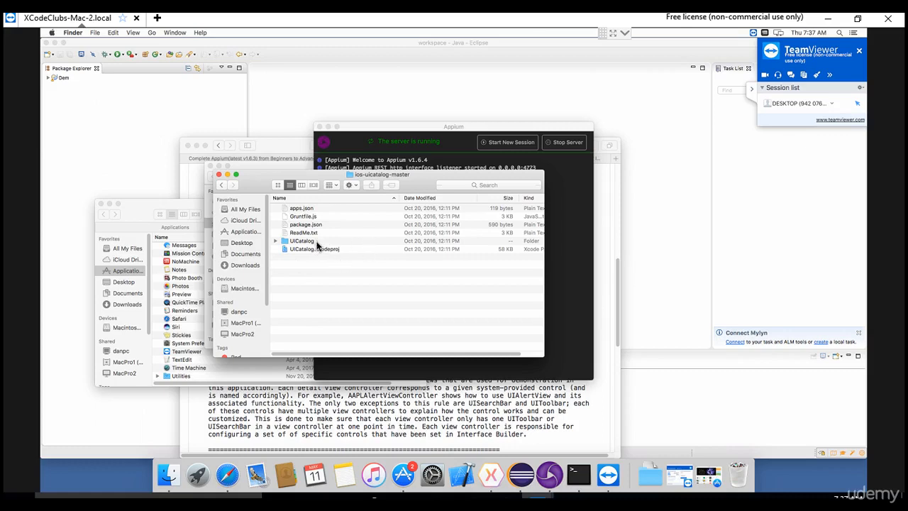
mouse_move(321, 252)
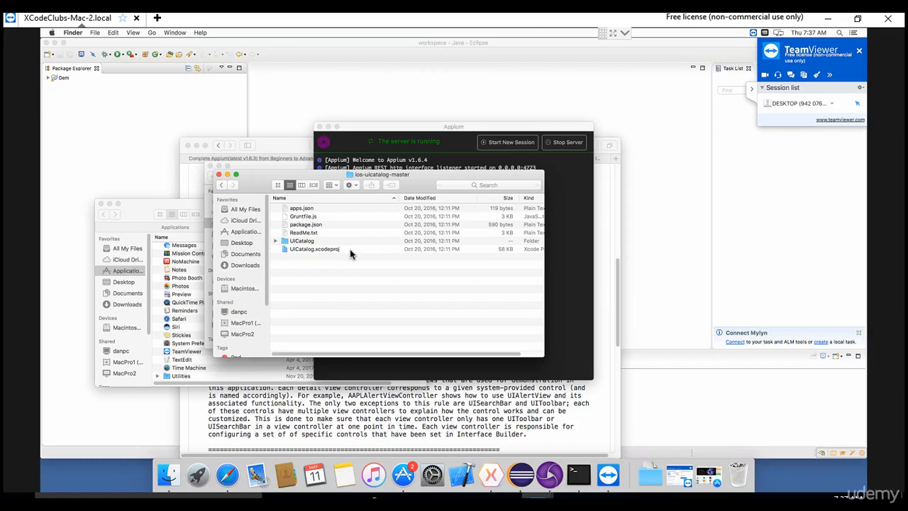
mouse_move(328, 254)
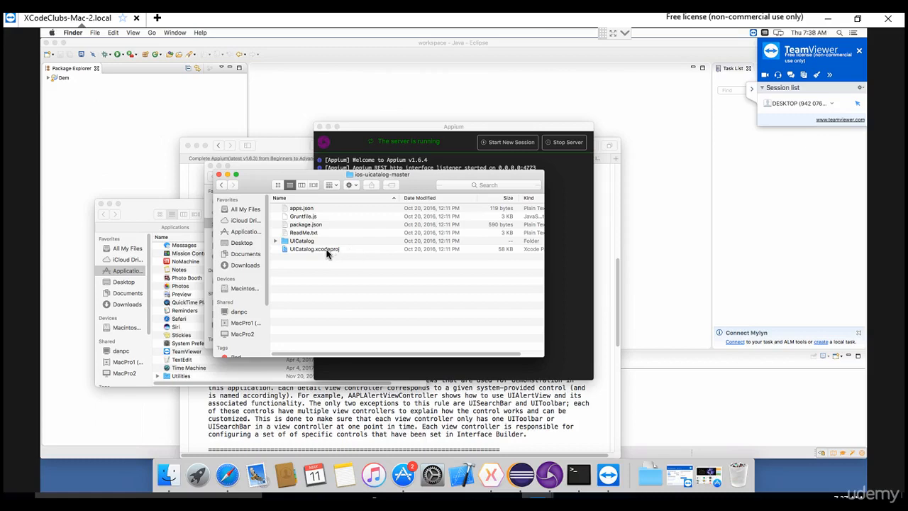
mouse_move(333, 177)
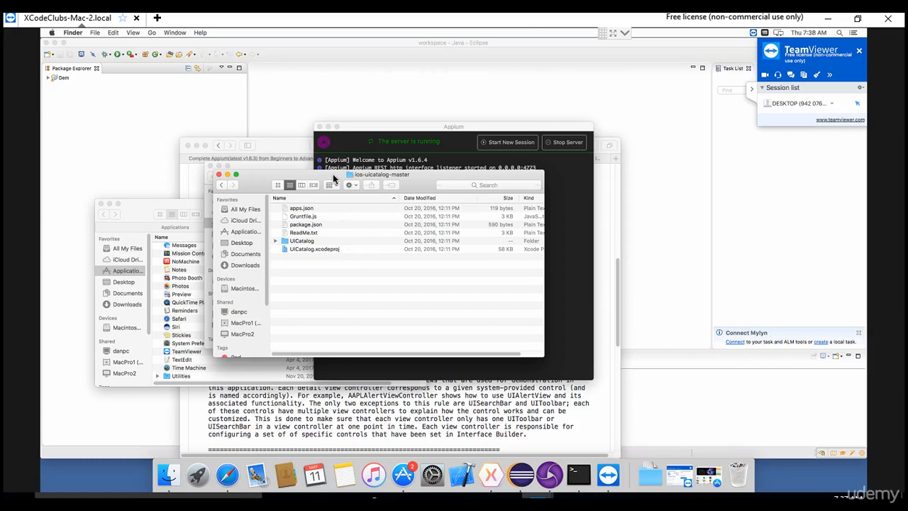
left_click_drag(383, 174, 401, 125)
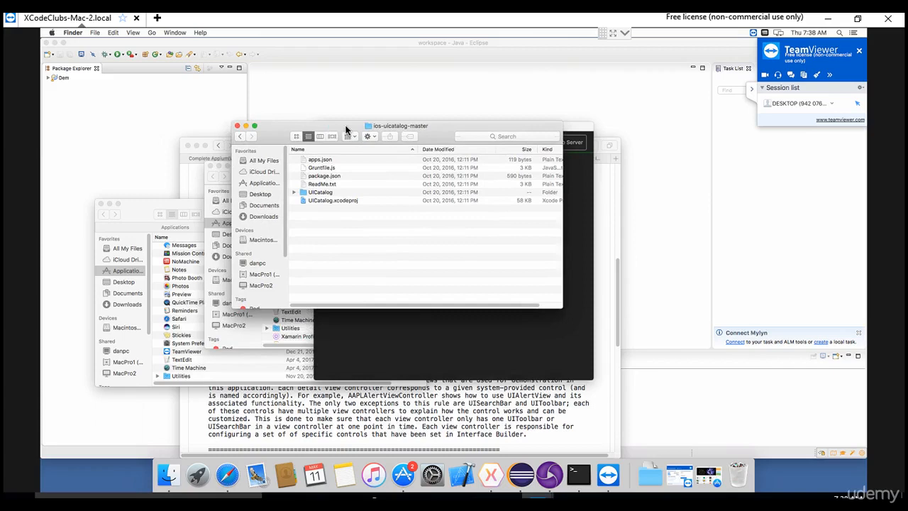
mouse_move(622, 337)
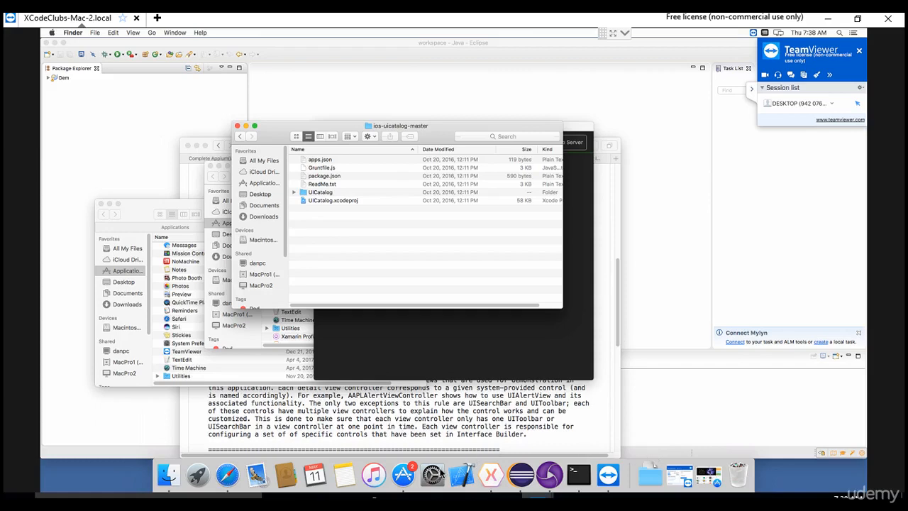
left_click(411, 473)
type("xcode")
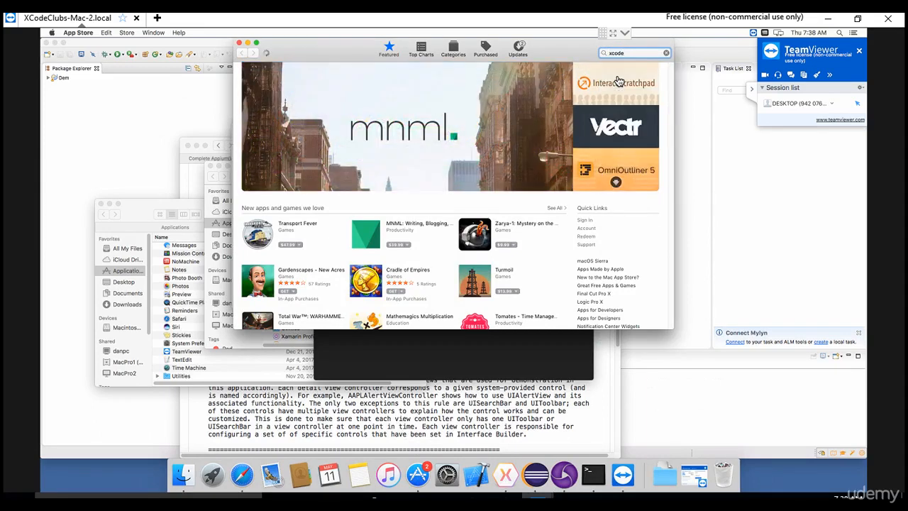
Step: Search the App Store for 'xcode', then close the store window
key("Return")
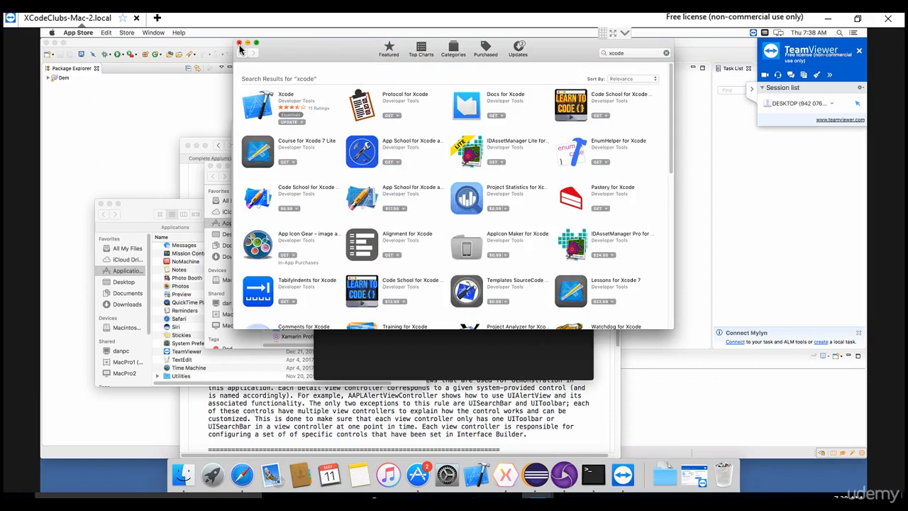
left_click(239, 43)
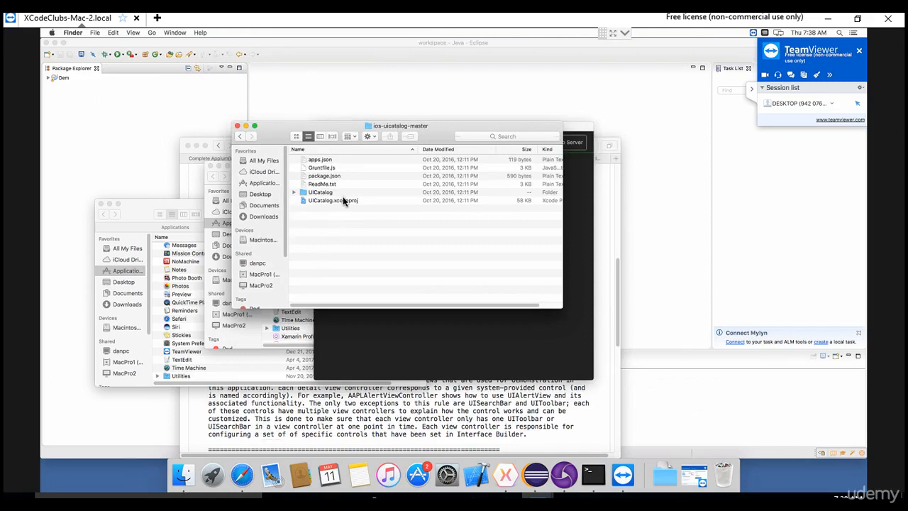
Step: Open UICatalog.xcodeproj in Xcode and show the simulator destination list
left_click(334, 200)
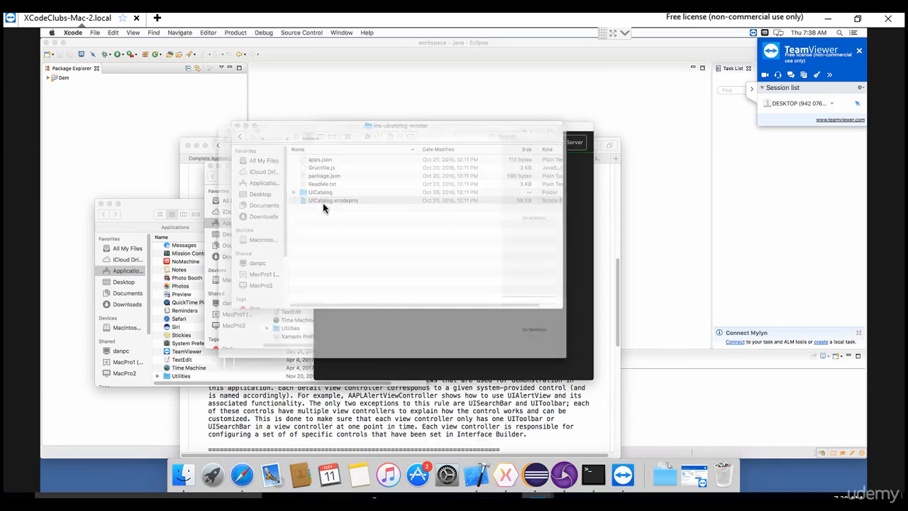
double_click(333, 200)
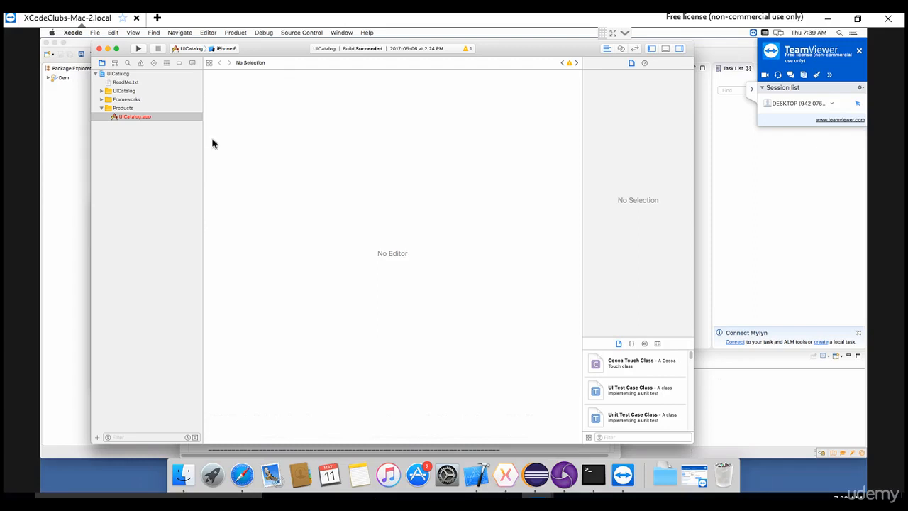
mouse_move(216, 102)
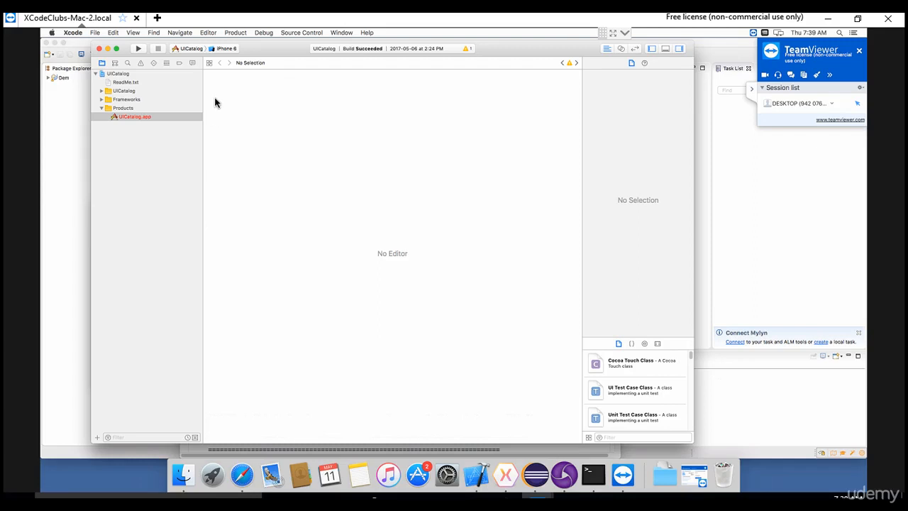
mouse_move(222, 84)
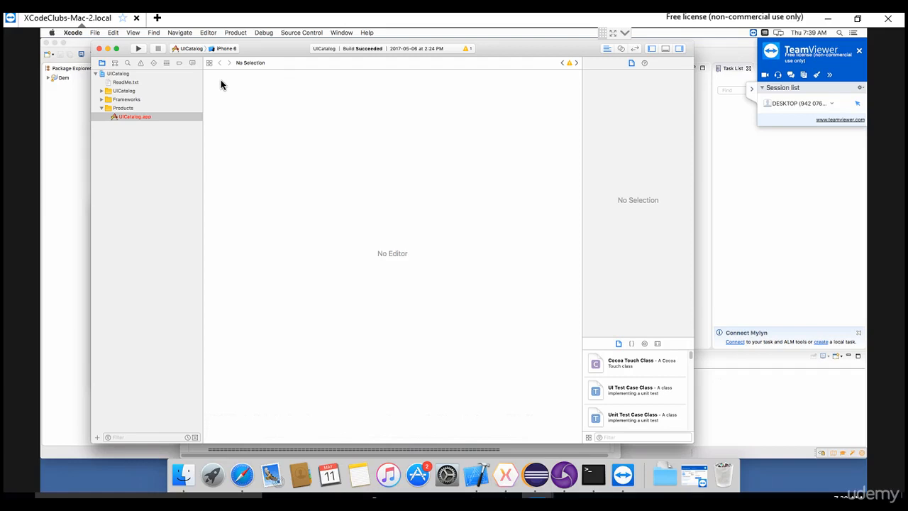
mouse_move(224, 48)
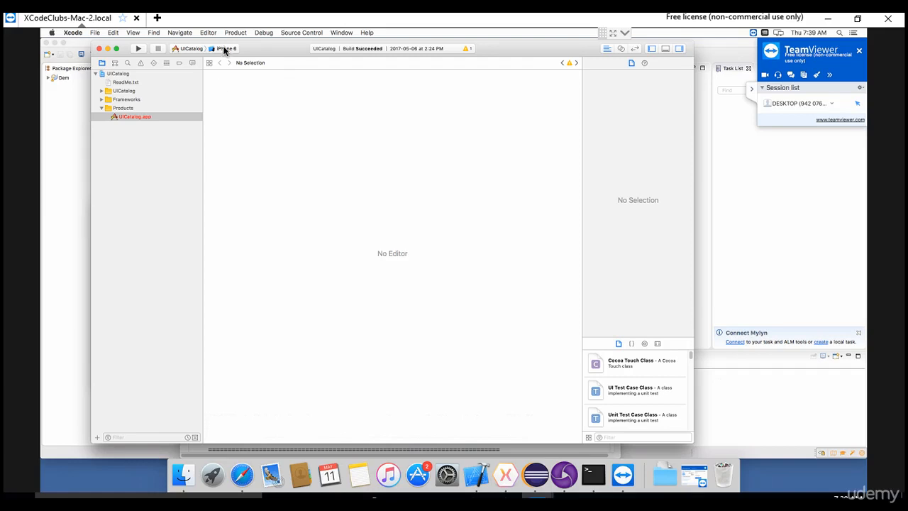
mouse_move(226, 48)
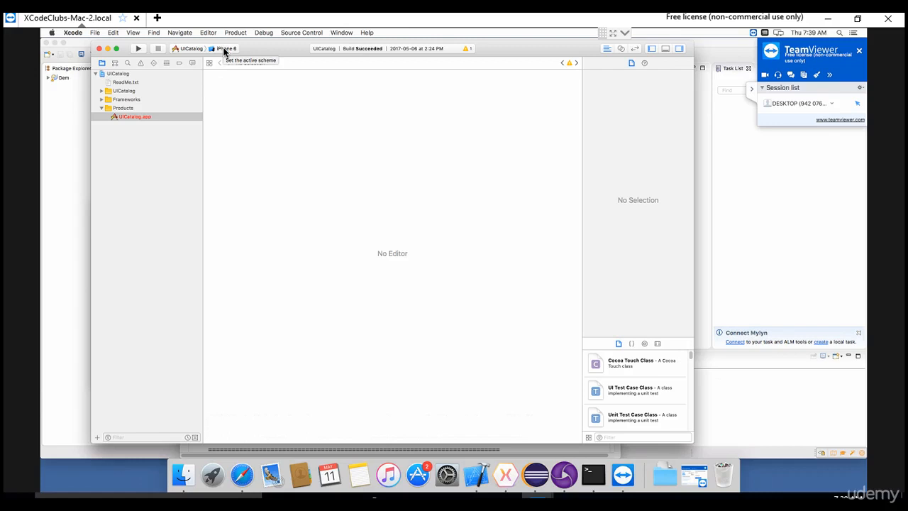
mouse_move(152, 127)
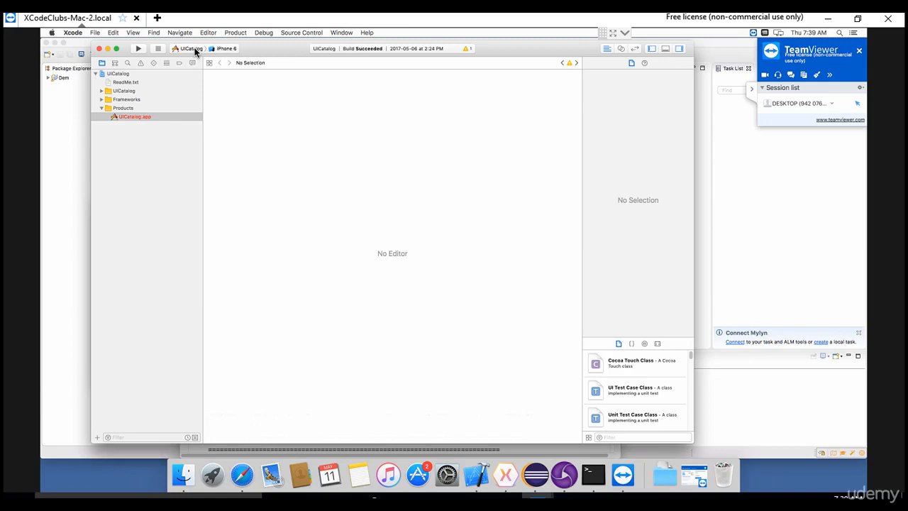
mouse_move(225, 48)
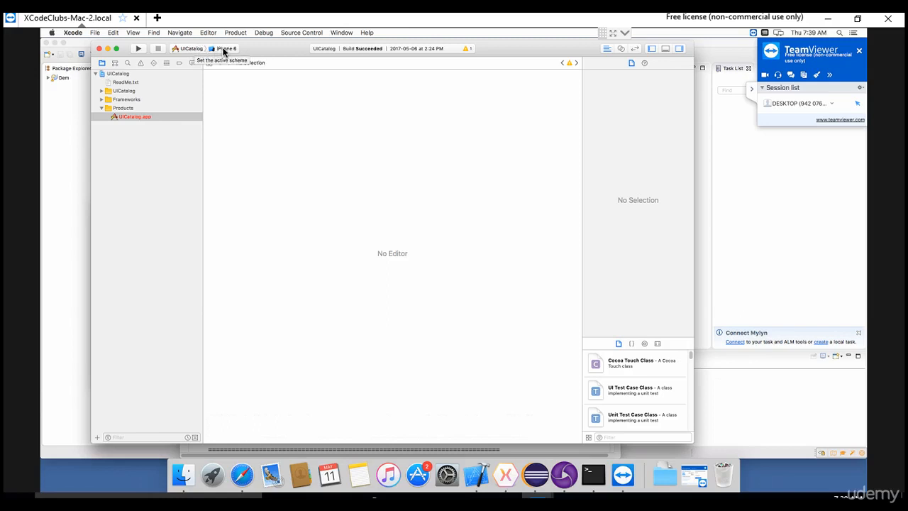
left_click(227, 48)
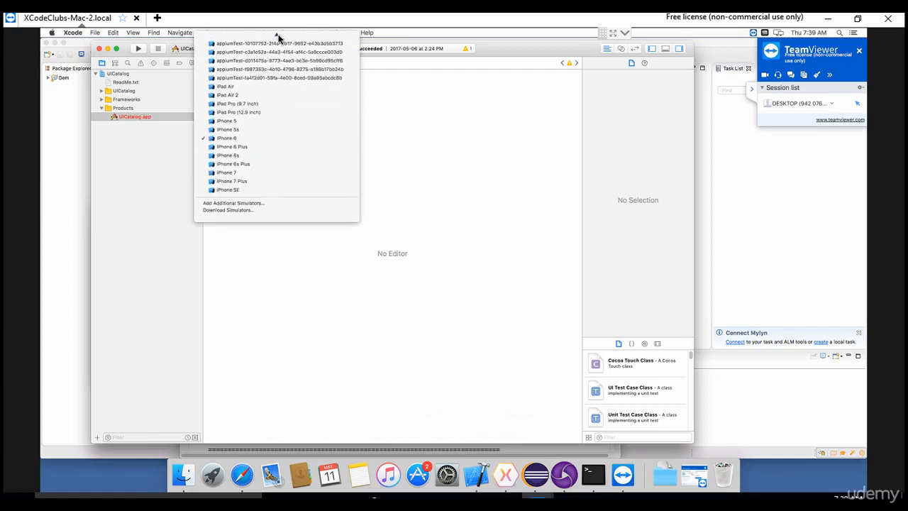
Step: Choose iPhone 6 under iOS Simulators as the run destination
scroll("up", 3)
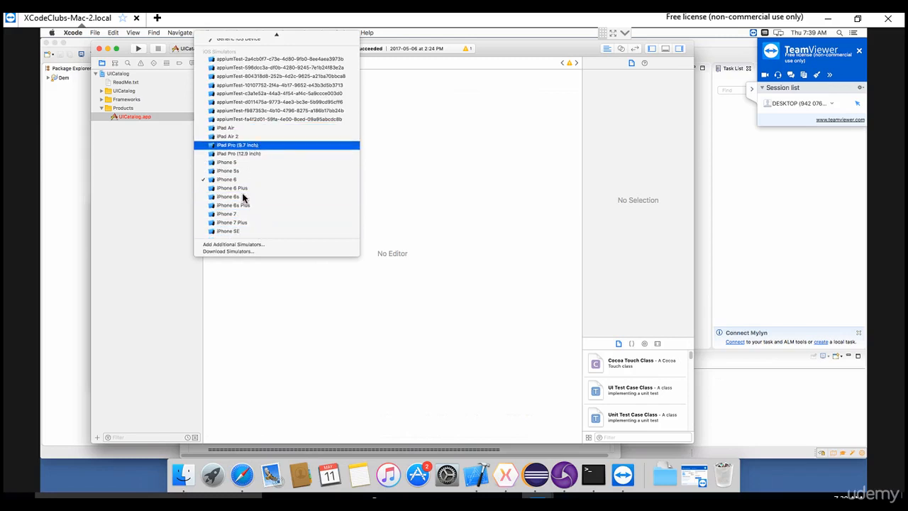
scroll("up", 3)
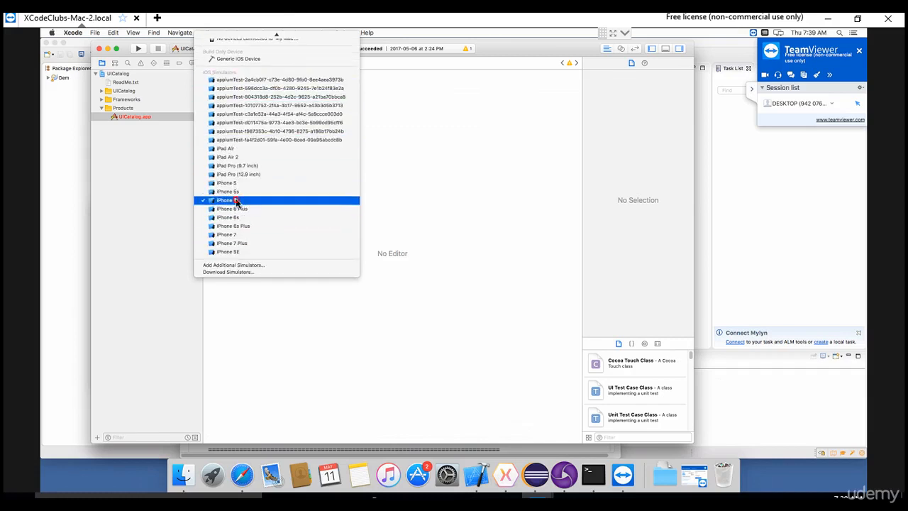
left_click(227, 200)
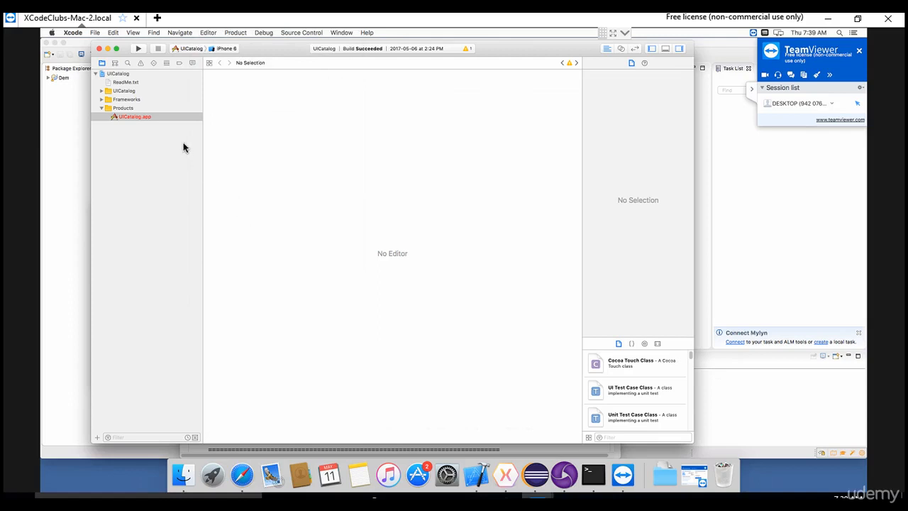
mouse_move(141, 52)
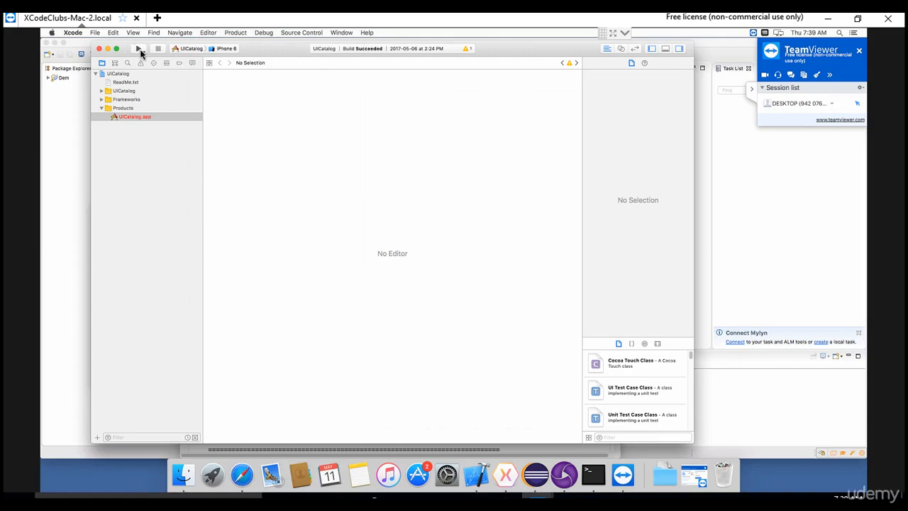
mouse_move(138, 48)
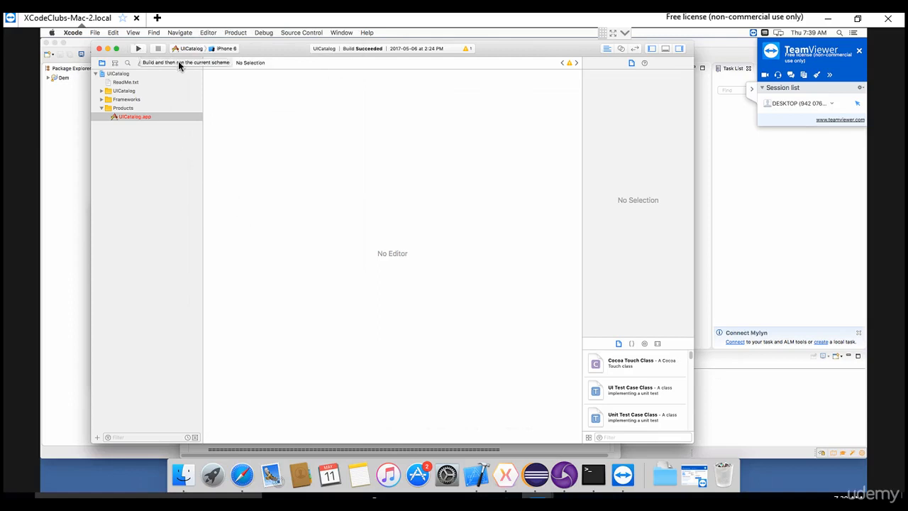
Step: Build and run the UICatalog scheme on the iPhone 6 simulator
left_click(138, 48)
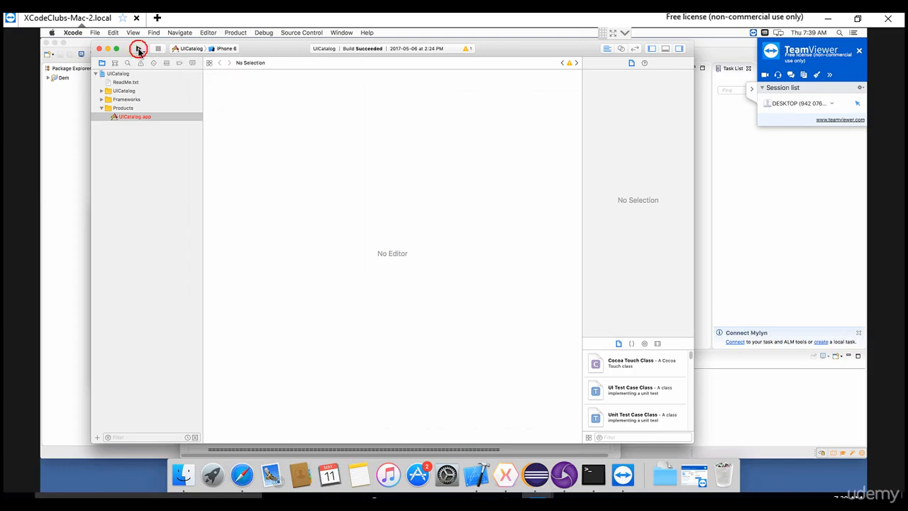
left_click(138, 48)
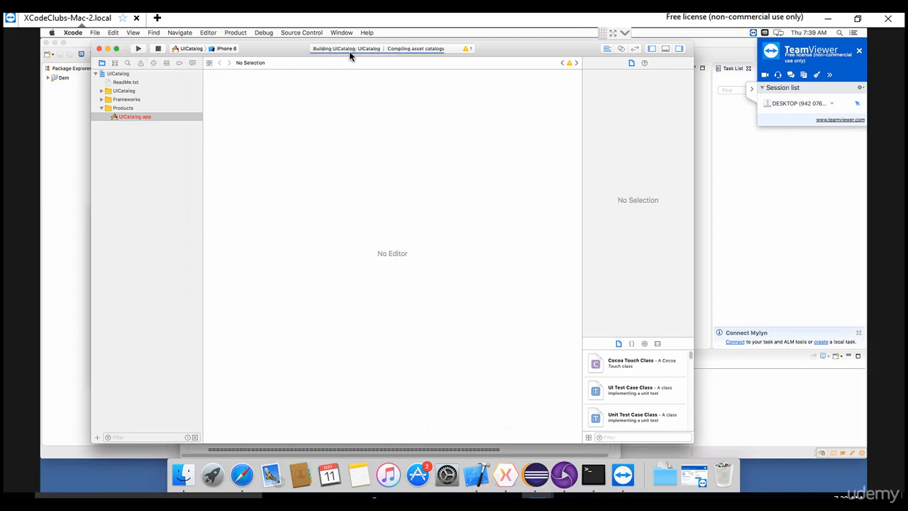
mouse_move(458, 53)
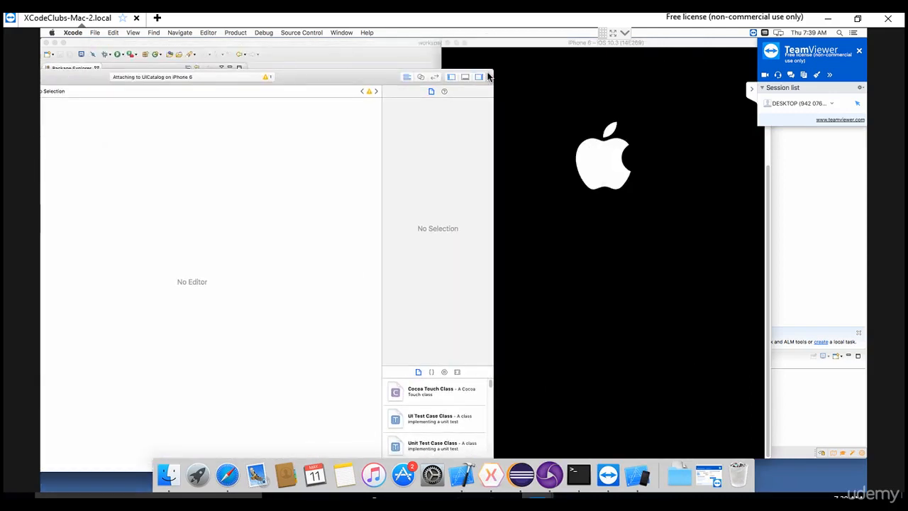
mouse_move(574, 47)
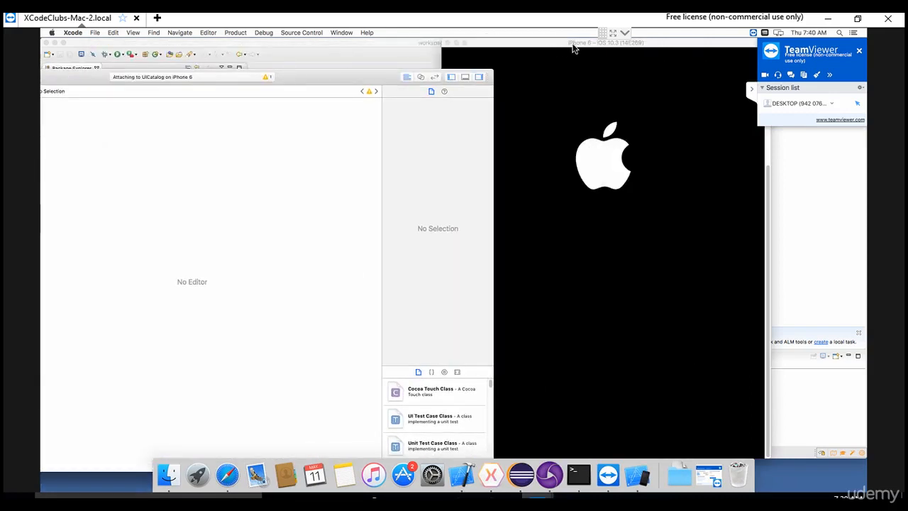
mouse_move(418, 108)
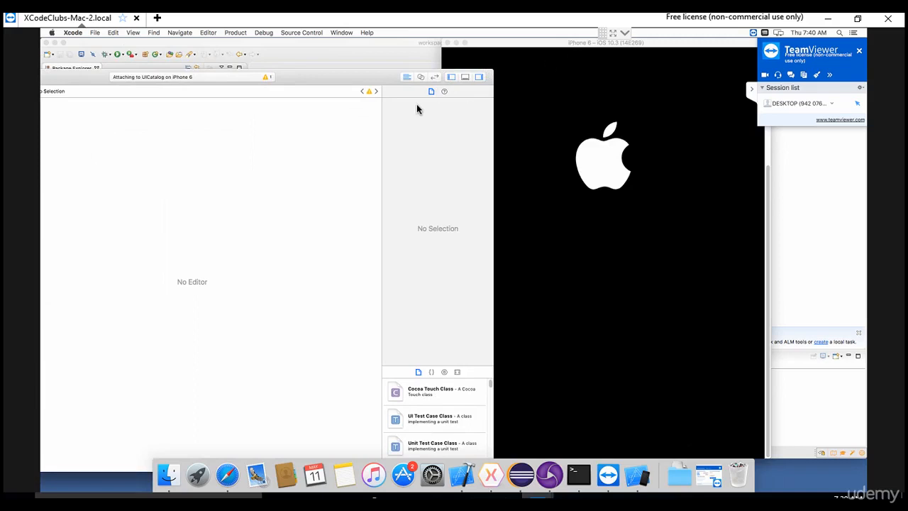
mouse_move(466, 18)
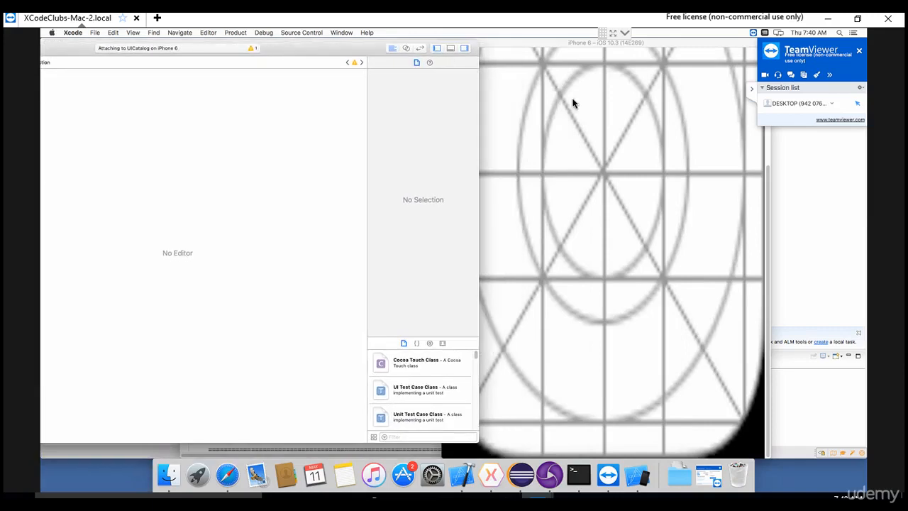
mouse_move(581, 110)
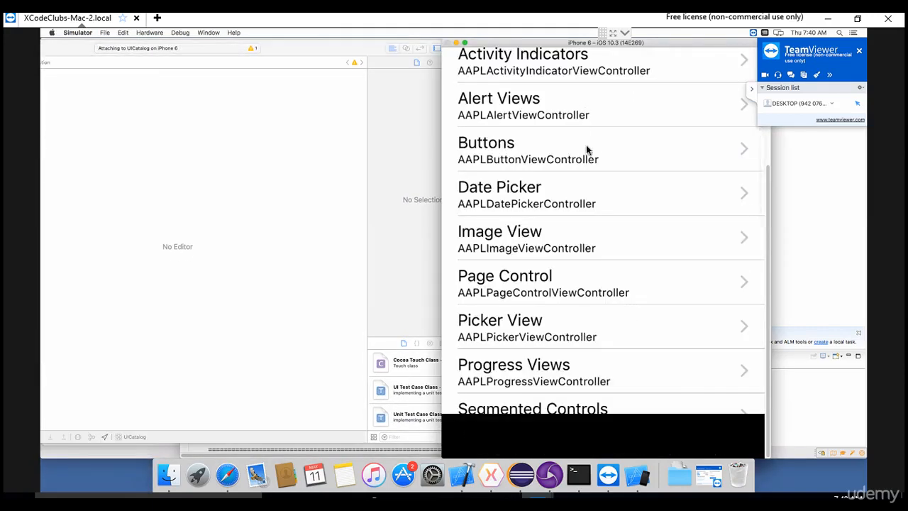
mouse_move(584, 125)
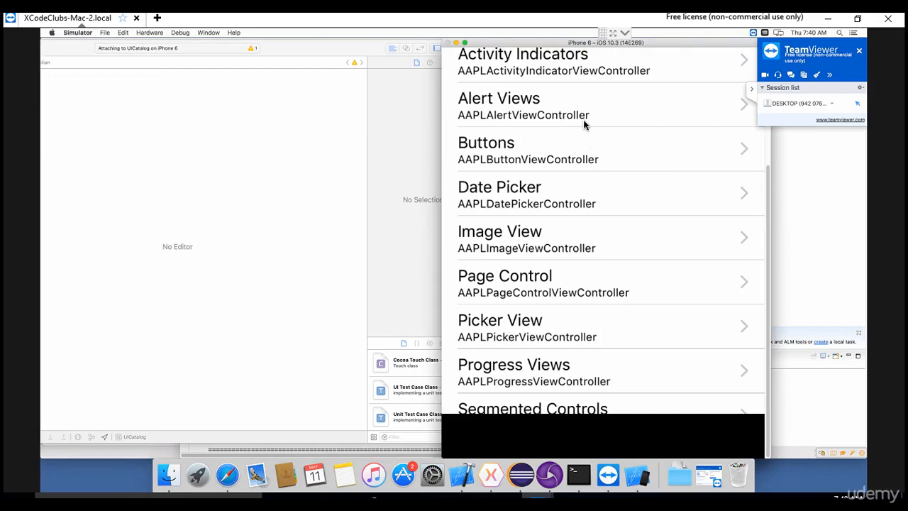
mouse_move(336, 111)
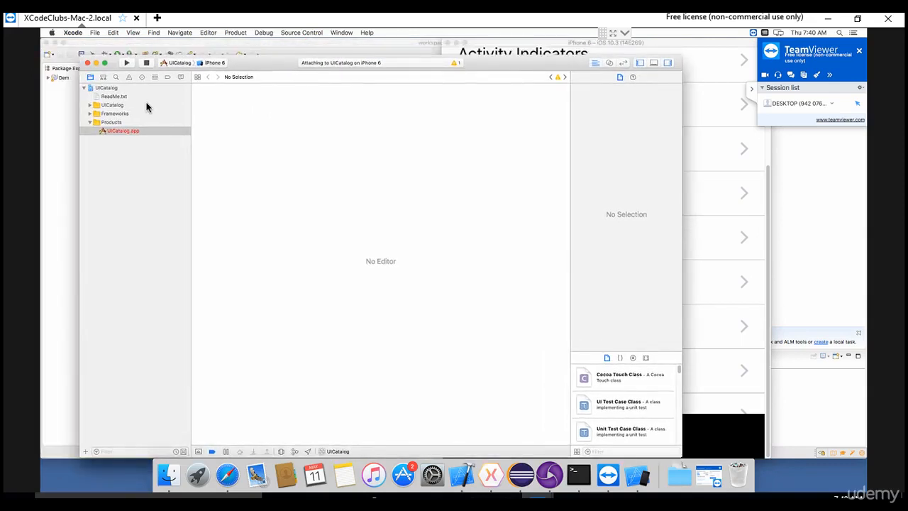
mouse_move(121, 154)
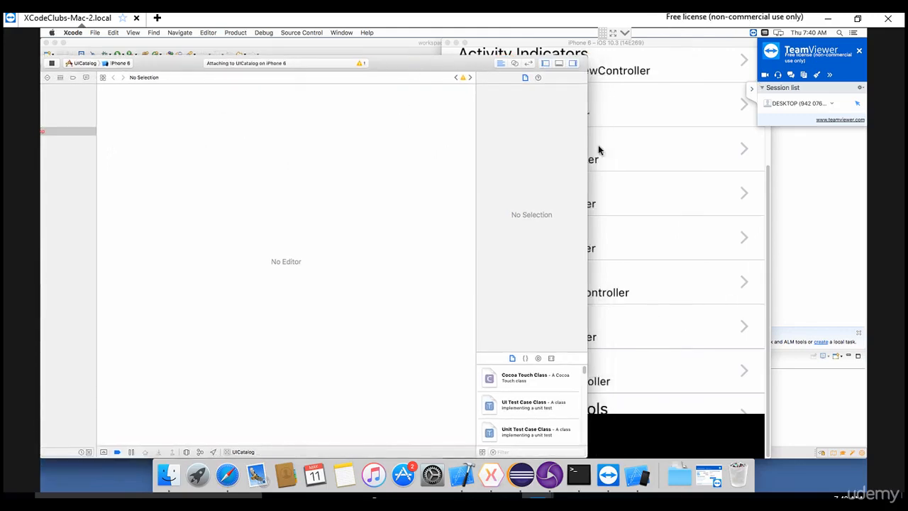
mouse_move(603, 135)
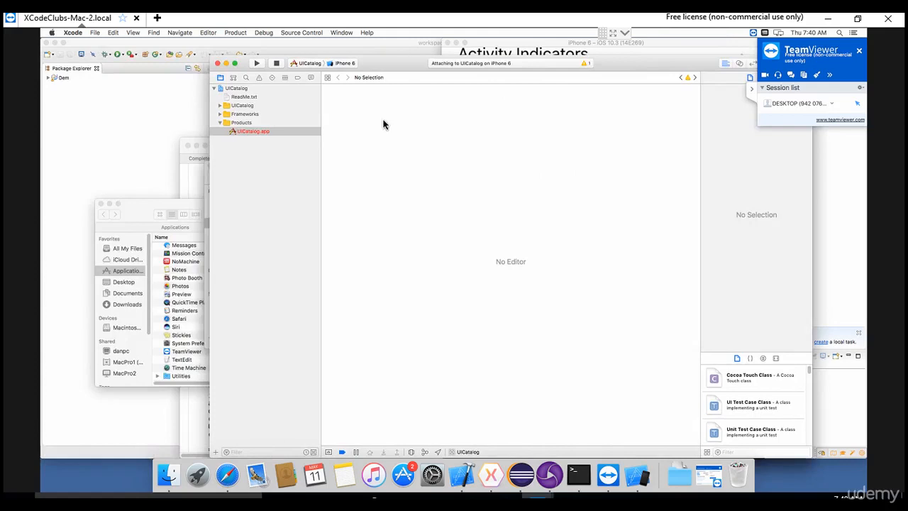
Step: Expand Products and inspect UICatalog.app's full build path in the File Inspector
left_click(252, 132)
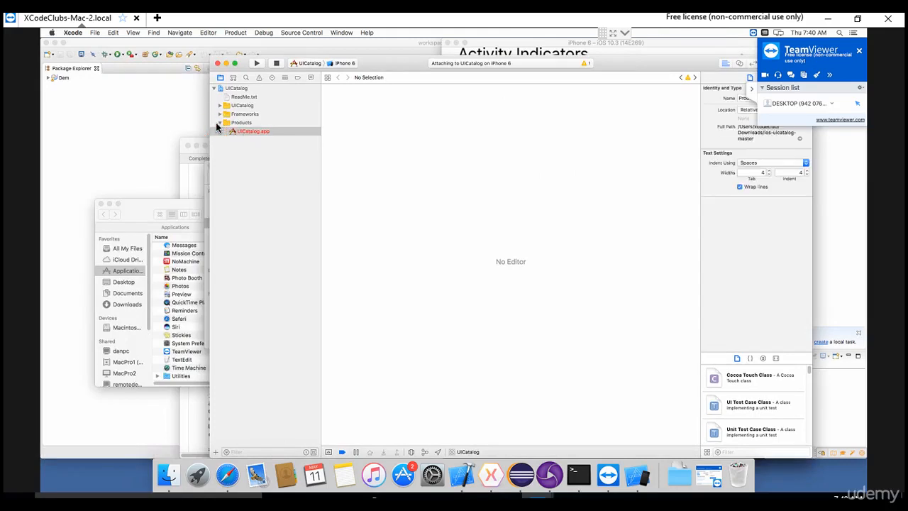
left_click(241, 123)
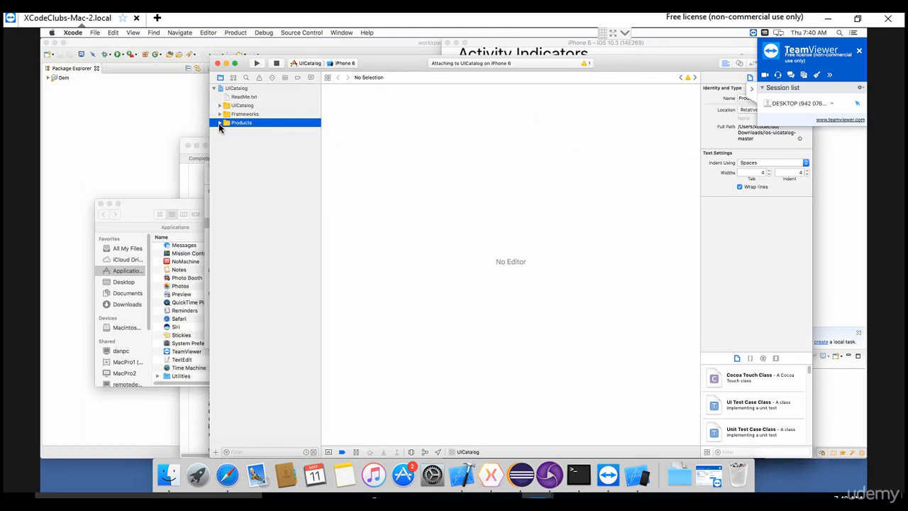
left_click(220, 122)
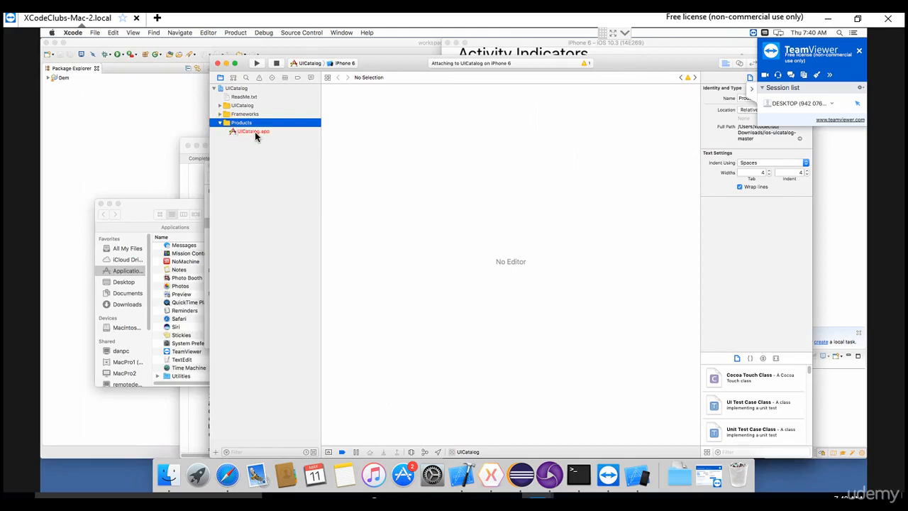
left_click(253, 132)
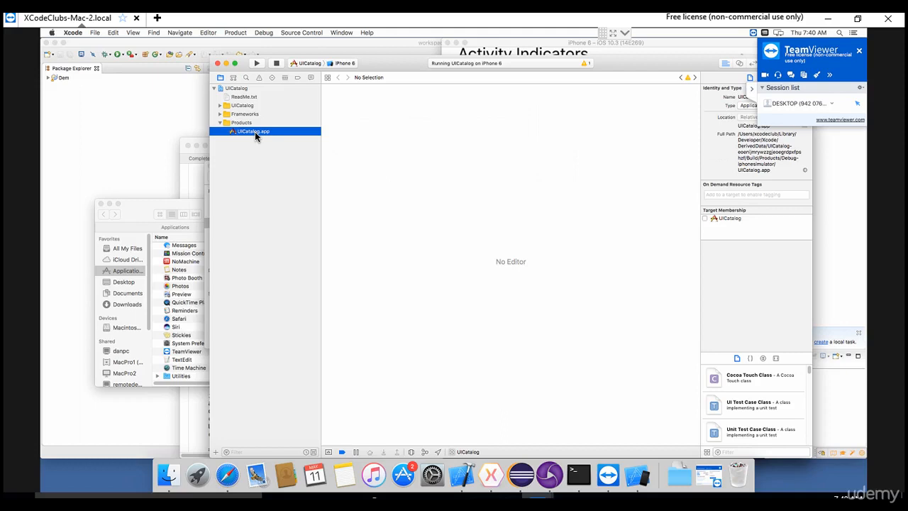
mouse_move(268, 137)
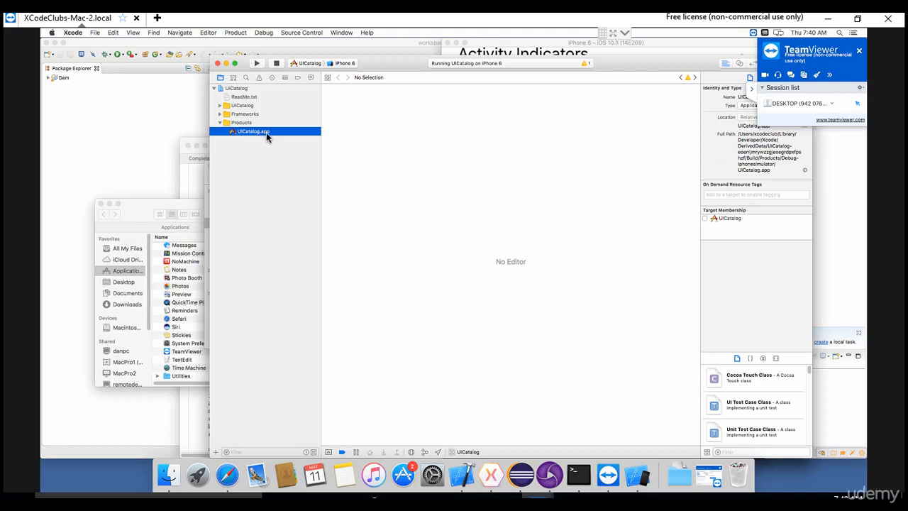
mouse_move(274, 136)
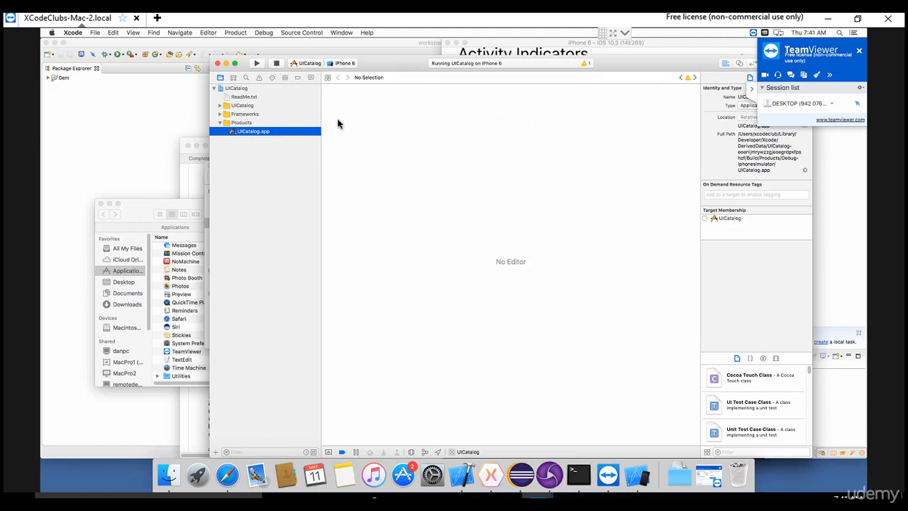
mouse_move(312, 117)
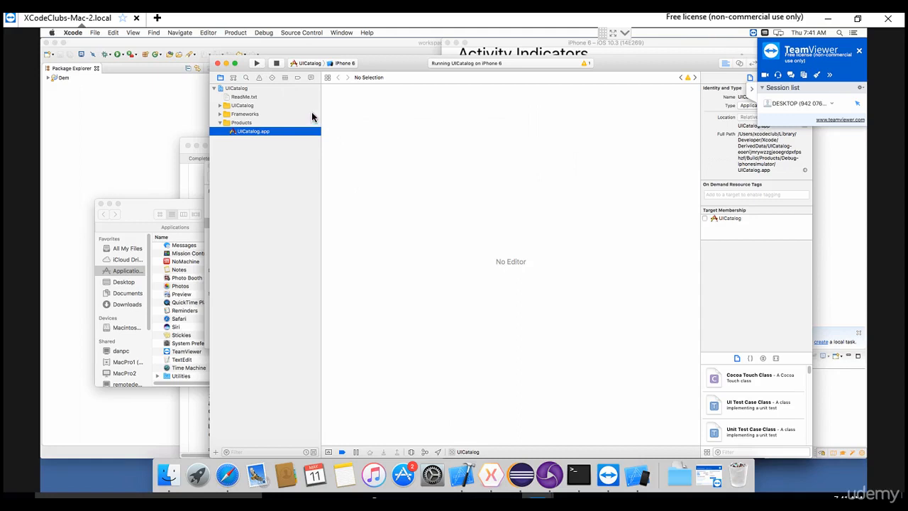
mouse_move(260, 133)
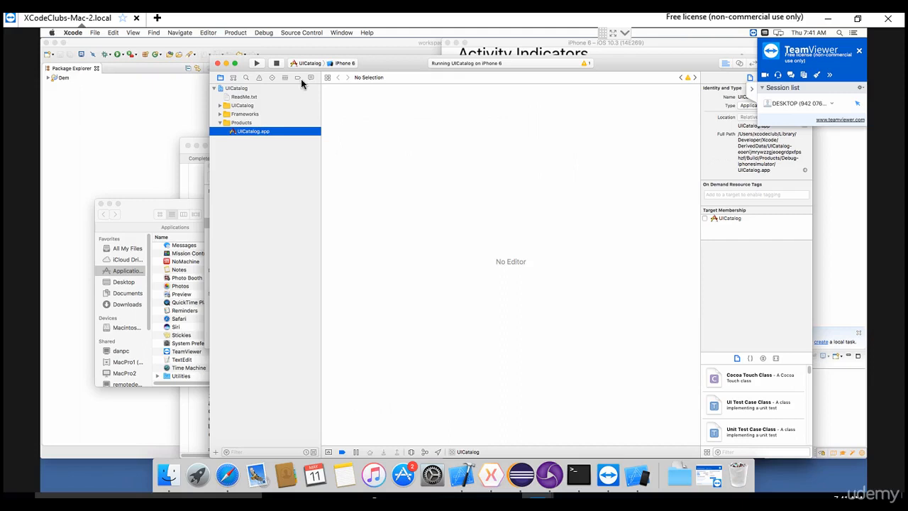
mouse_move(256, 64)
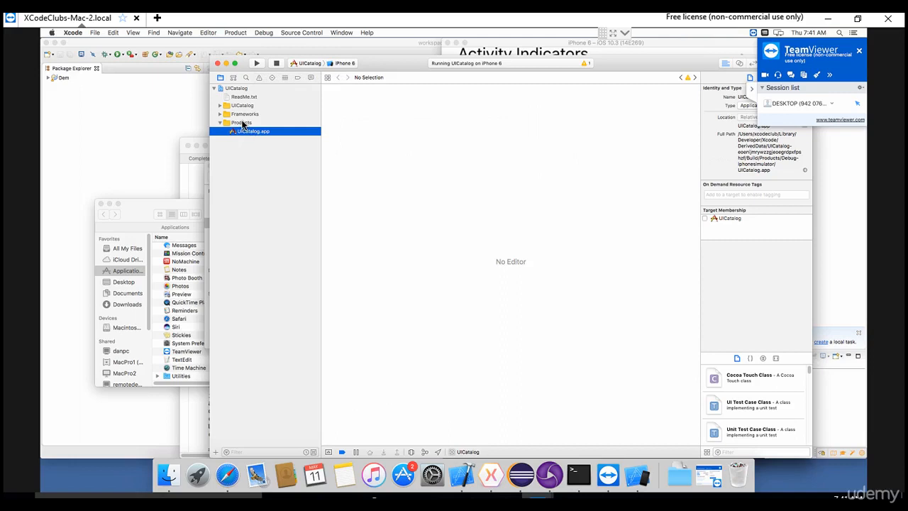
mouse_move(255, 106)
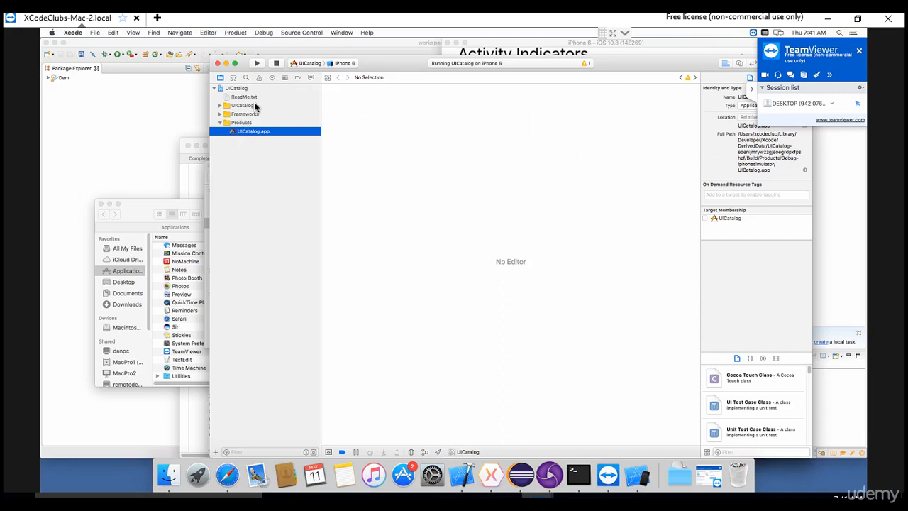
mouse_move(250, 103)
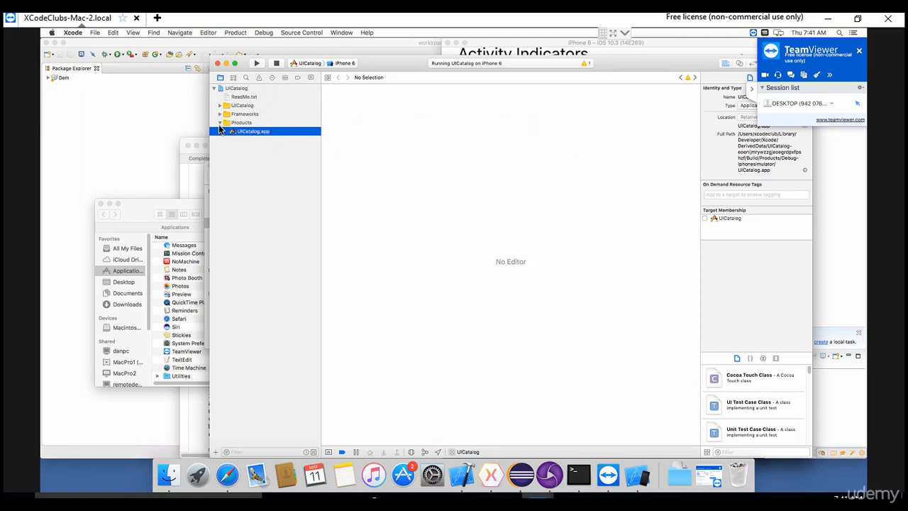
left_click(252, 132)
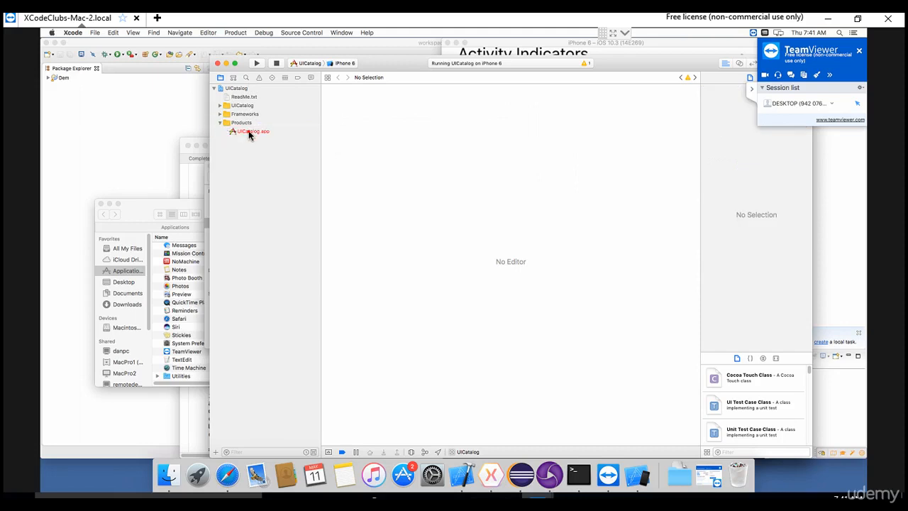
left_click(252, 132)
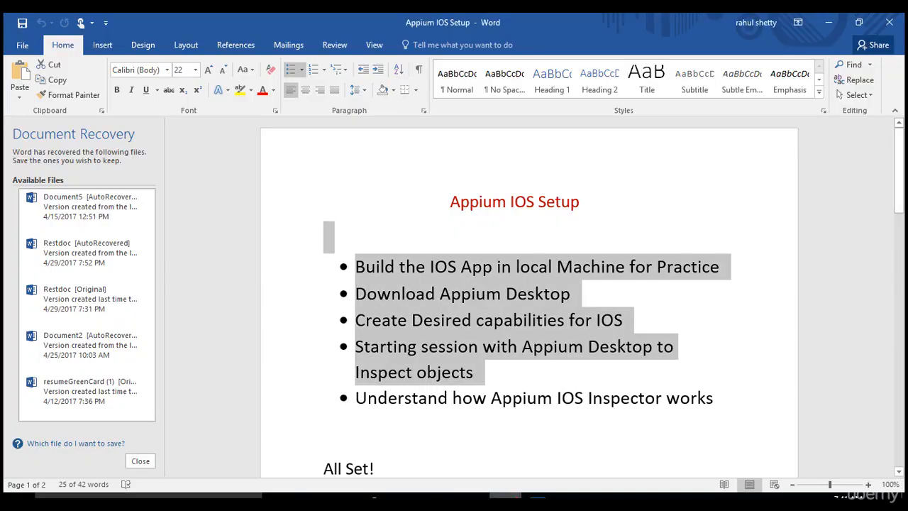
Step: Review the Appium IOS Setup steps in the Word document
left_click(504, 320)
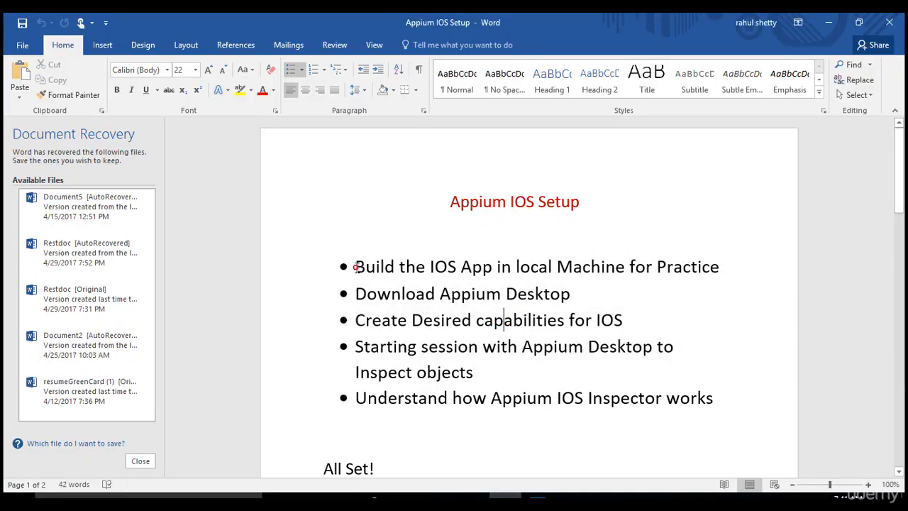
triple_click(536, 267)
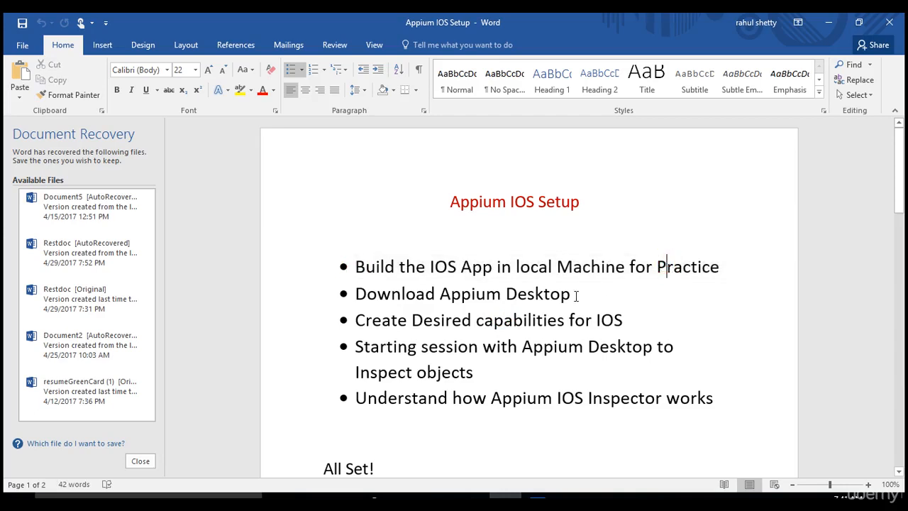
double_click(465, 293)
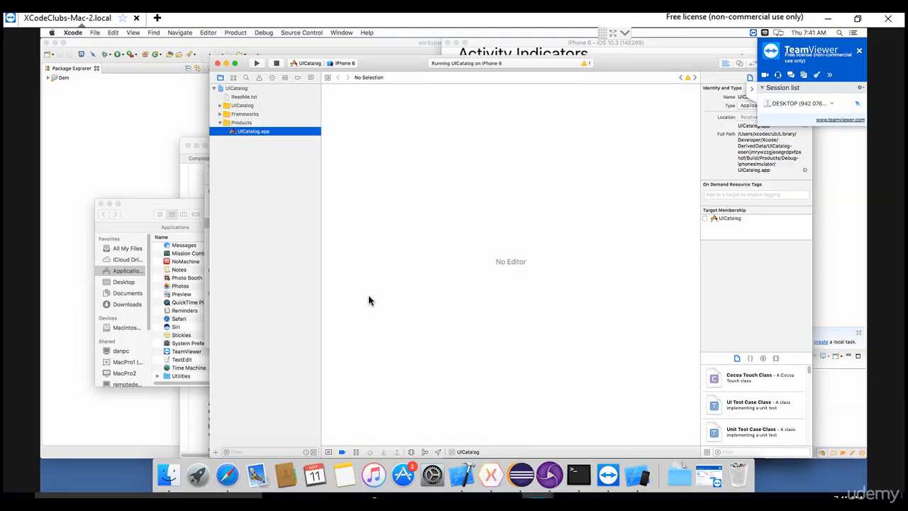
mouse_move(390, 157)
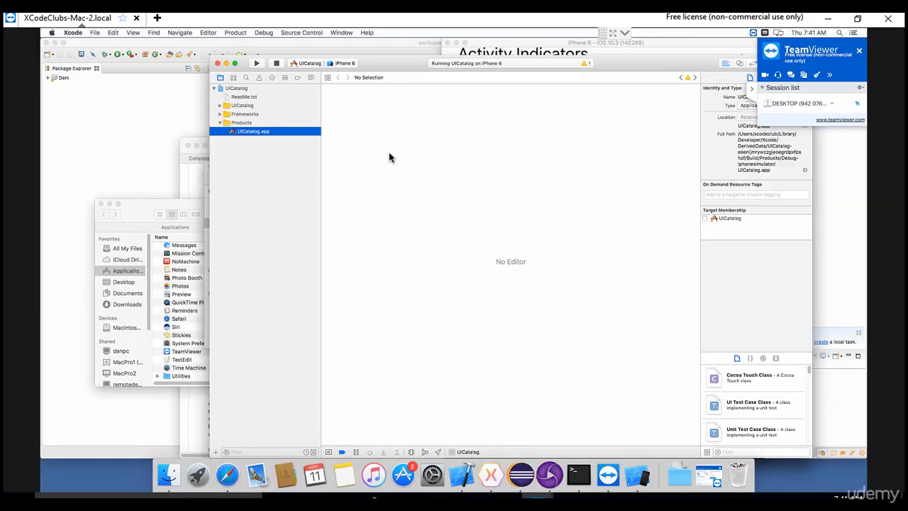
mouse_move(772, 374)
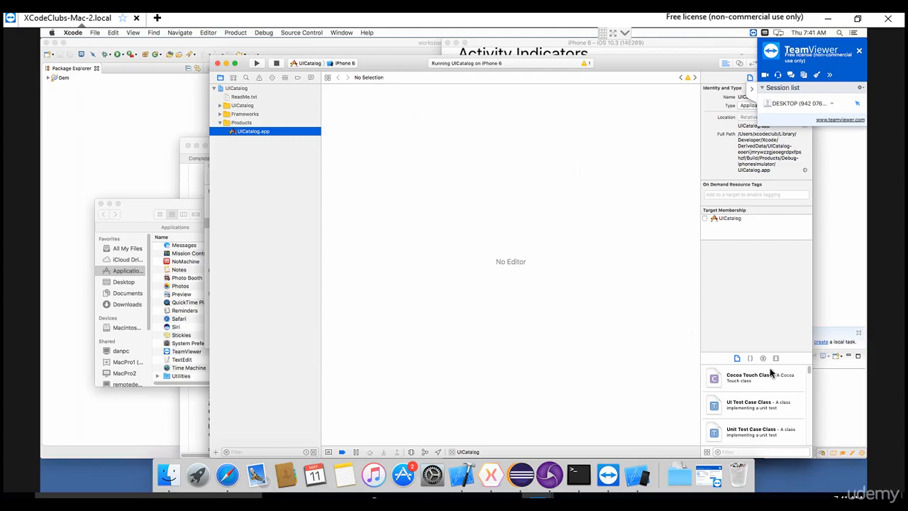